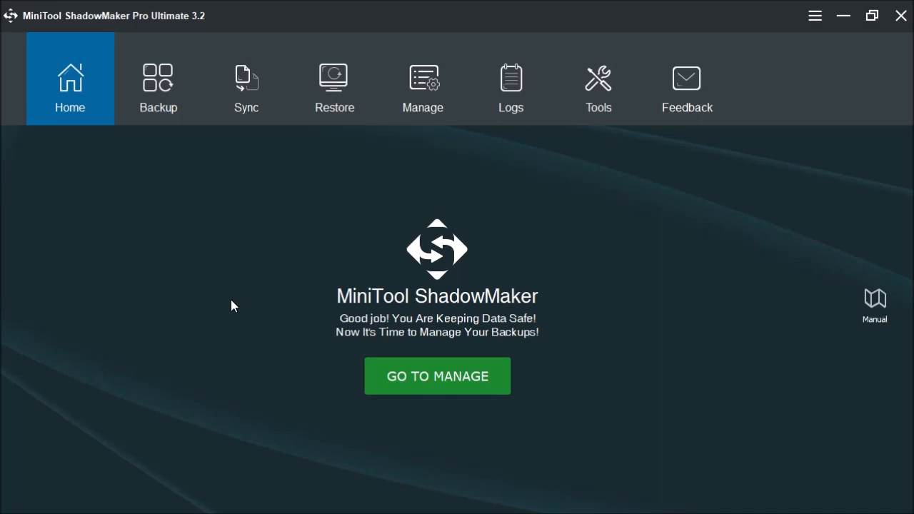
{"action": "mouse_move", "coordinate": [242, 305]}
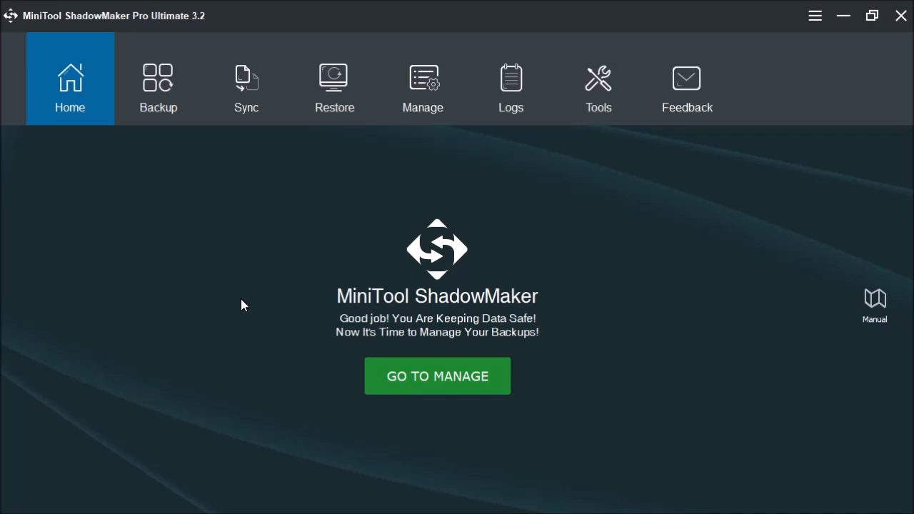
{"action": "mouse_move", "coordinate": [225, 246]}
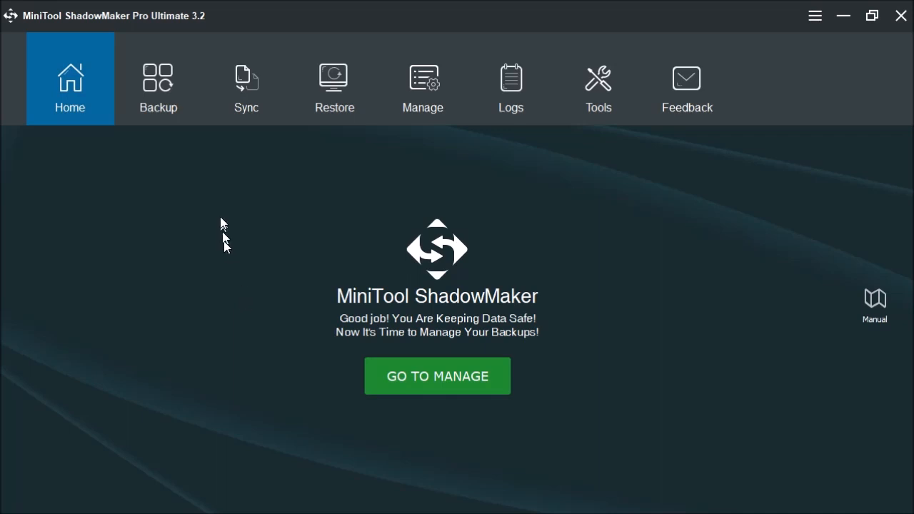
- Show the Backup section with Documents and Videos queued for D:\backupdata
{"action": "left_click", "coordinate": [157, 86]}
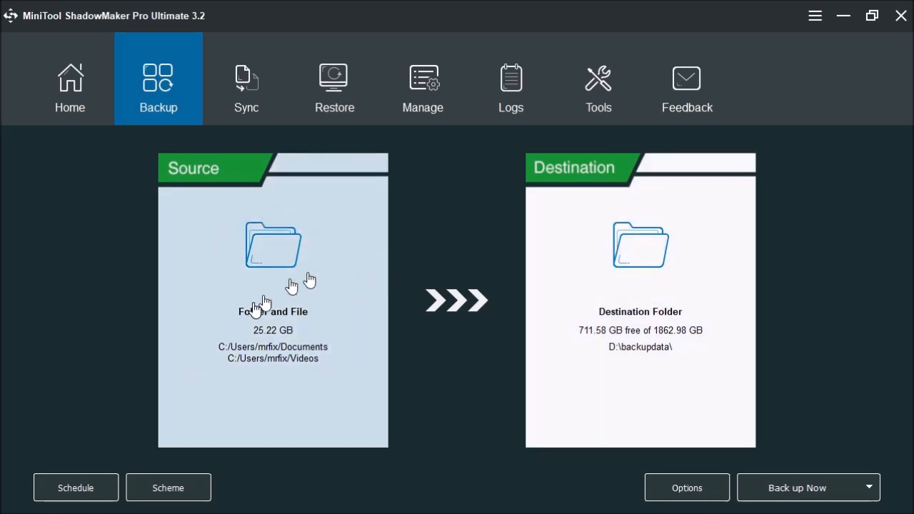
{"action": "mouse_move", "coordinate": [250, 348]}
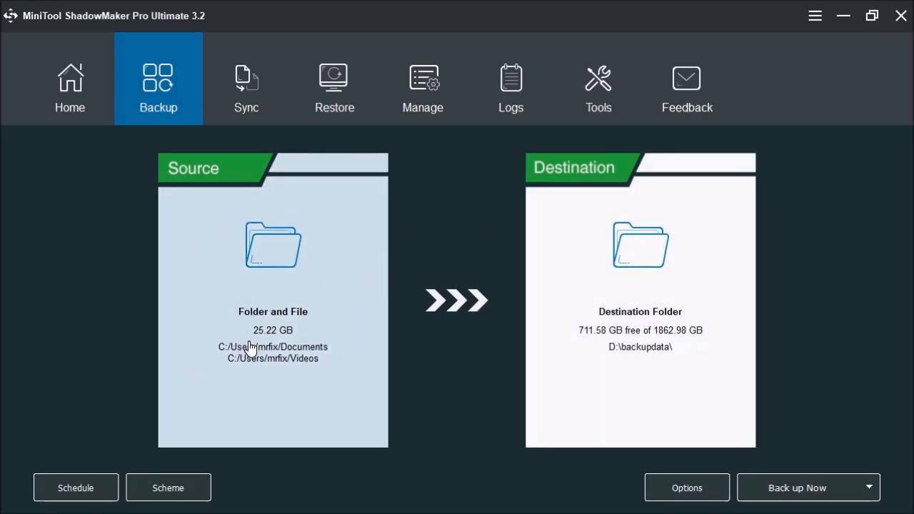
{"action": "mouse_move", "coordinate": [250, 344]}
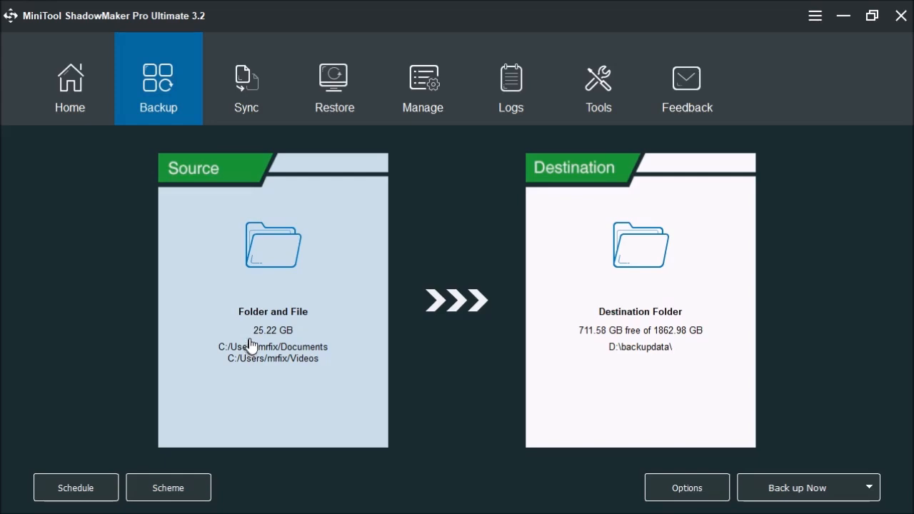
- Bring up the Select Source chooser from the Source panel
{"action": "left_click", "coordinate": [272, 246]}
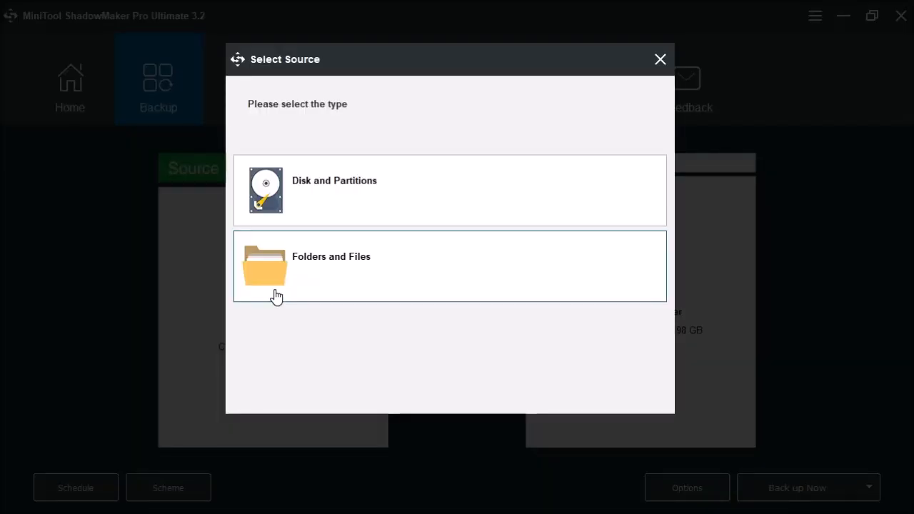
{"action": "mouse_move", "coordinate": [317, 234]}
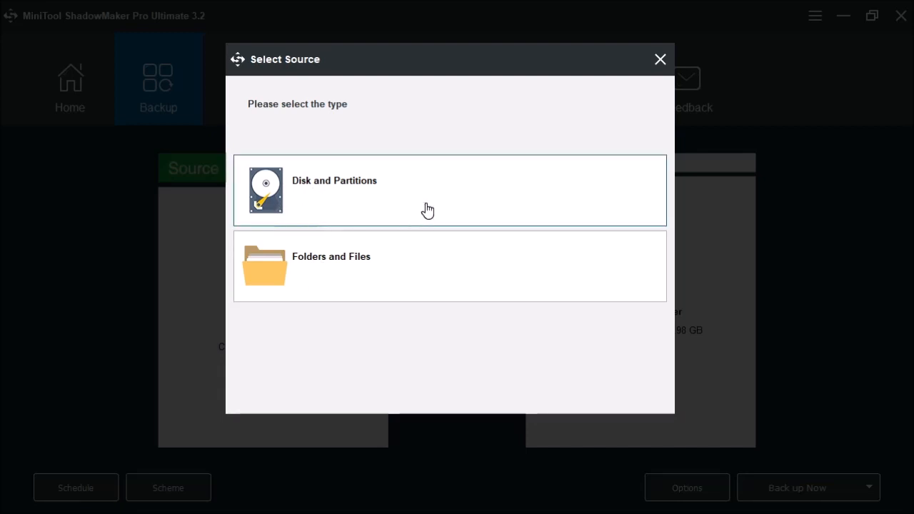
{"action": "mouse_move", "coordinate": [295, 205]}
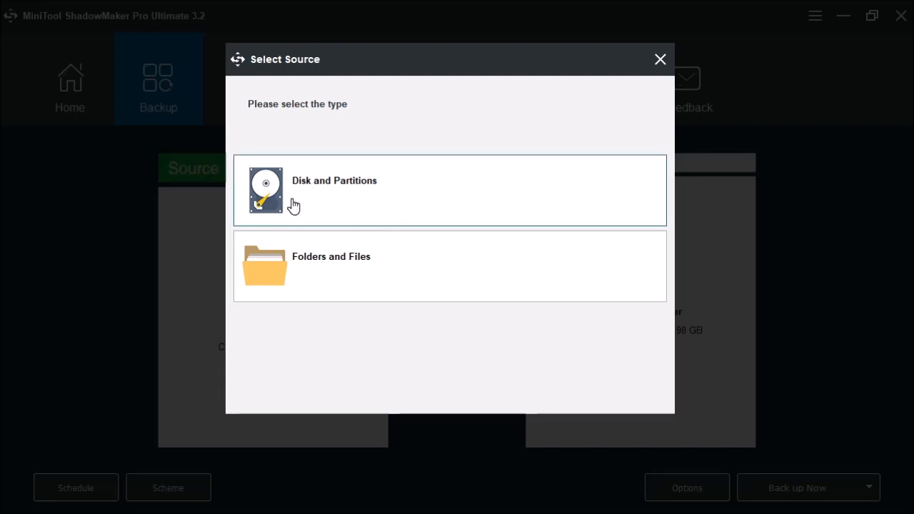
{"action": "mouse_move", "coordinate": [371, 278]}
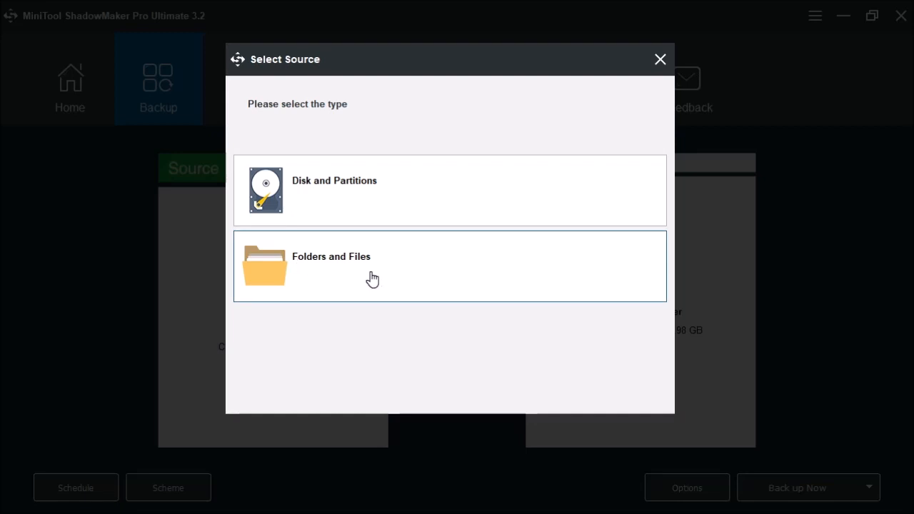
- Choose Folders and Files as the source type and list the computer's drives
{"action": "left_click", "coordinate": [331, 266]}
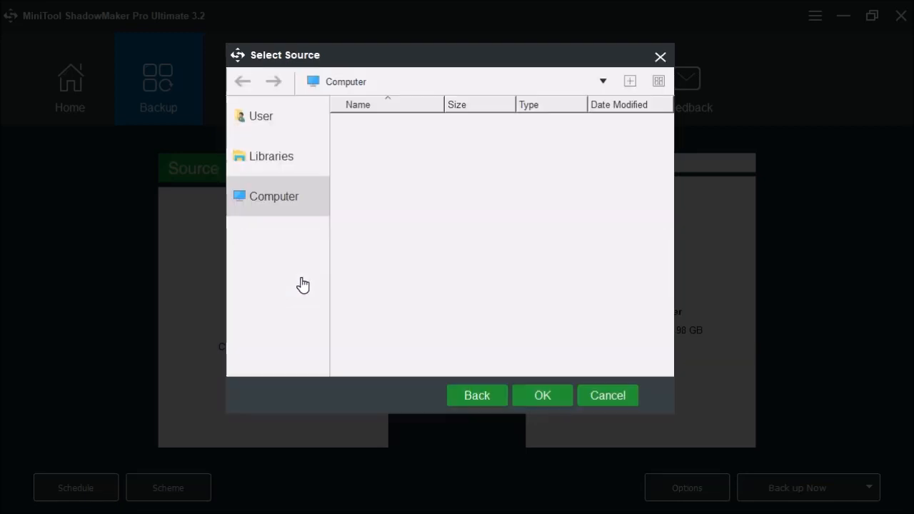
{"action": "left_click", "coordinate": [274, 197]}
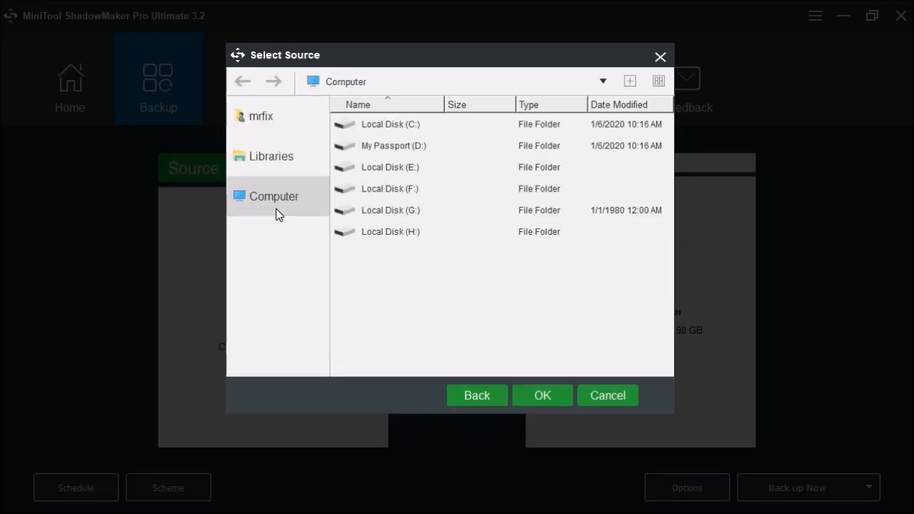
{"action": "mouse_move", "coordinate": [400, 188]}
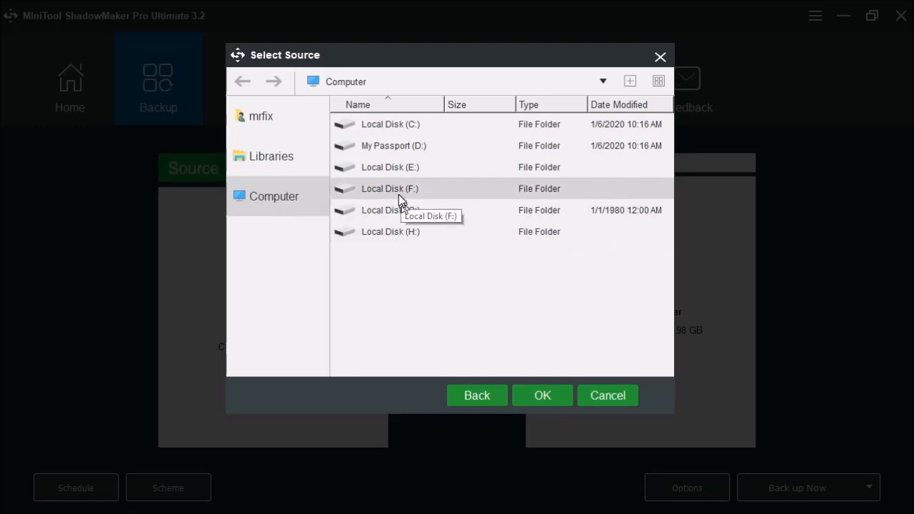
{"action": "mouse_move", "coordinate": [411, 232]}
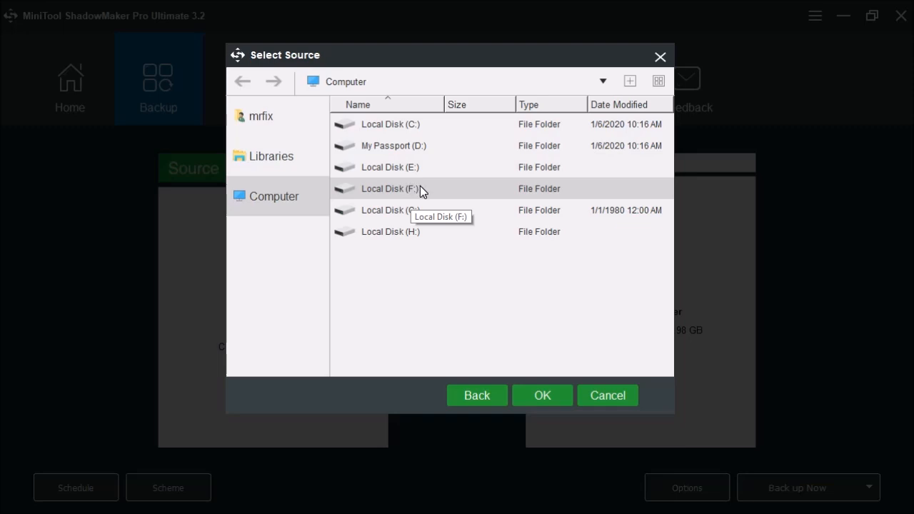
{"action": "mouse_move", "coordinate": [440, 146]}
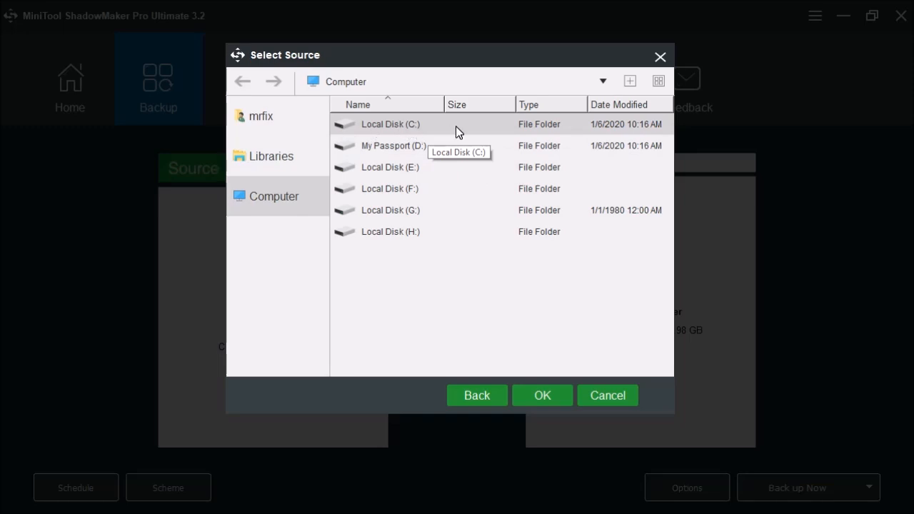
{"action": "mouse_move", "coordinate": [470, 131]}
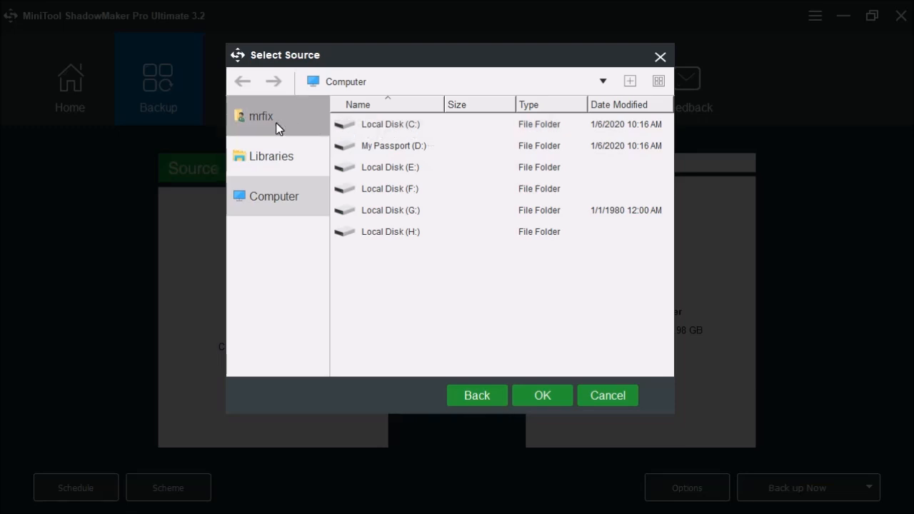
{"action": "mouse_move", "coordinate": [251, 161]}
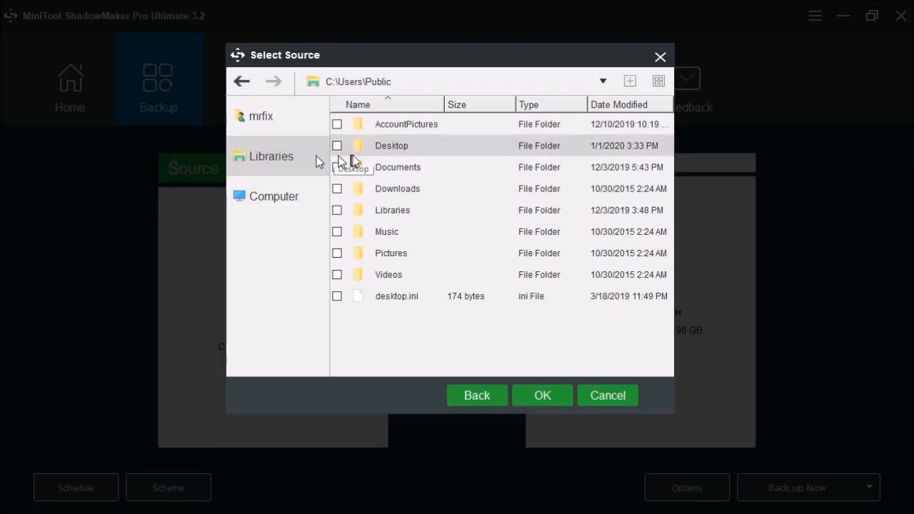
{"action": "mouse_move", "coordinate": [417, 316]}
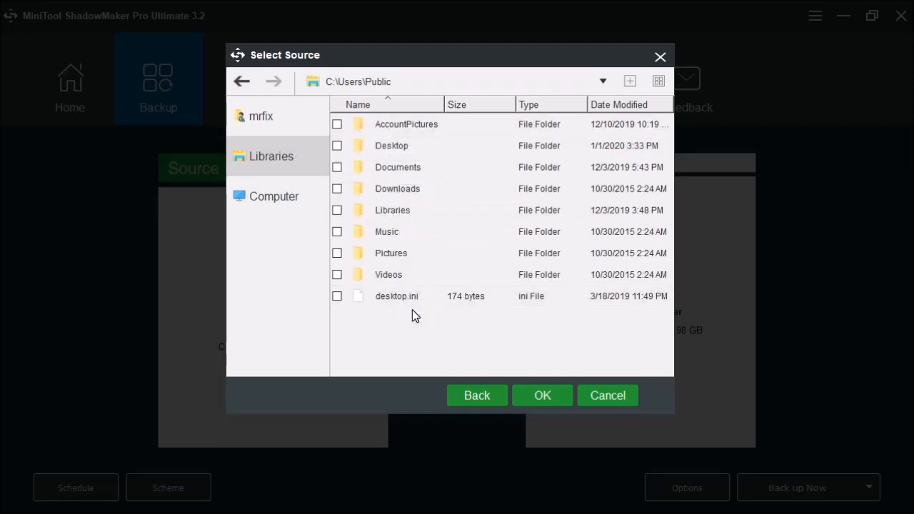
{"action": "mouse_move", "coordinate": [422, 193]}
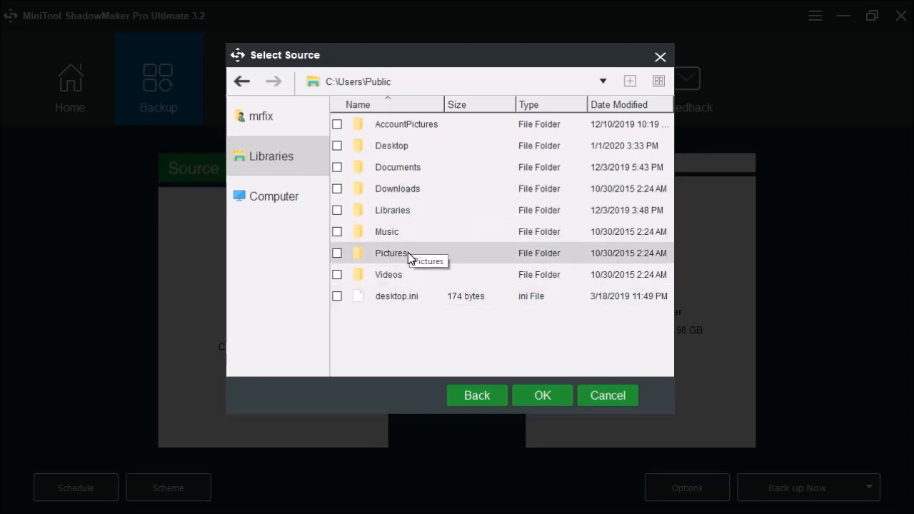
- Browse the mrfix home folder down to Saved Games and Videos
{"action": "left_click", "coordinate": [260, 116]}
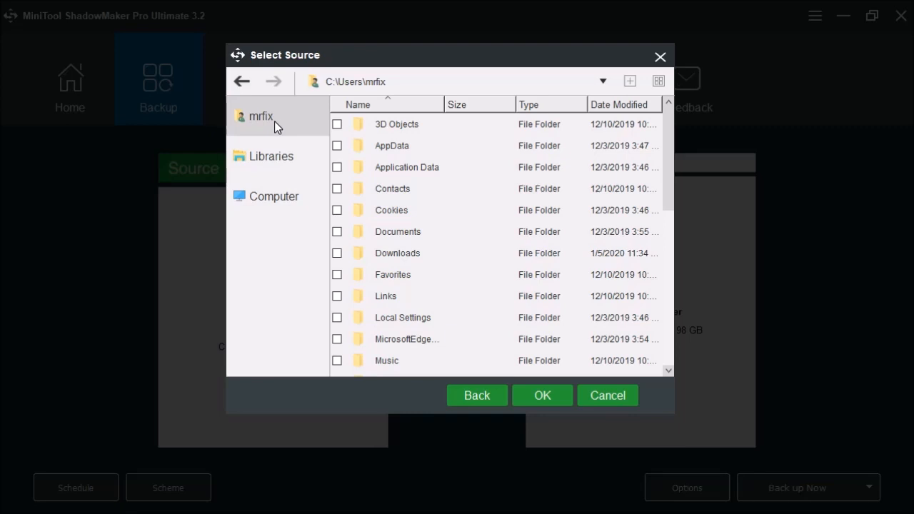
{"action": "mouse_move", "coordinate": [307, 117]}
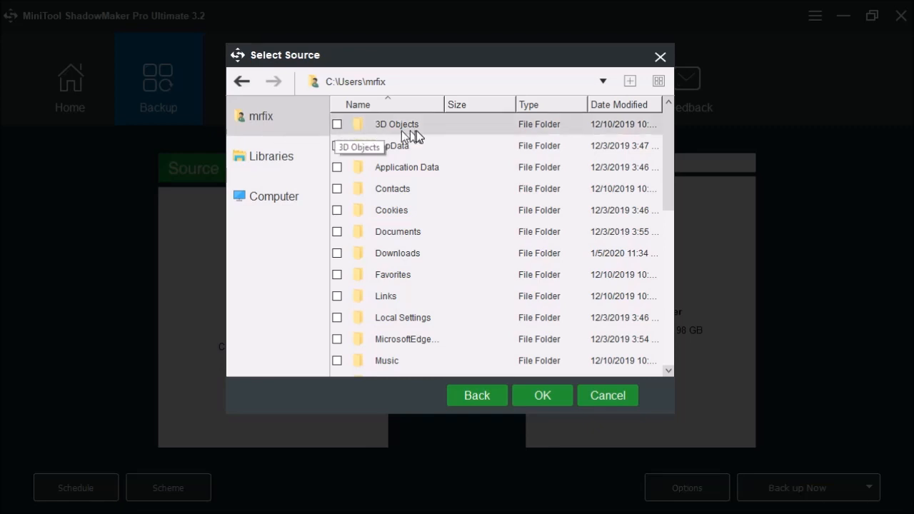
{"action": "mouse_move", "coordinate": [478, 268]}
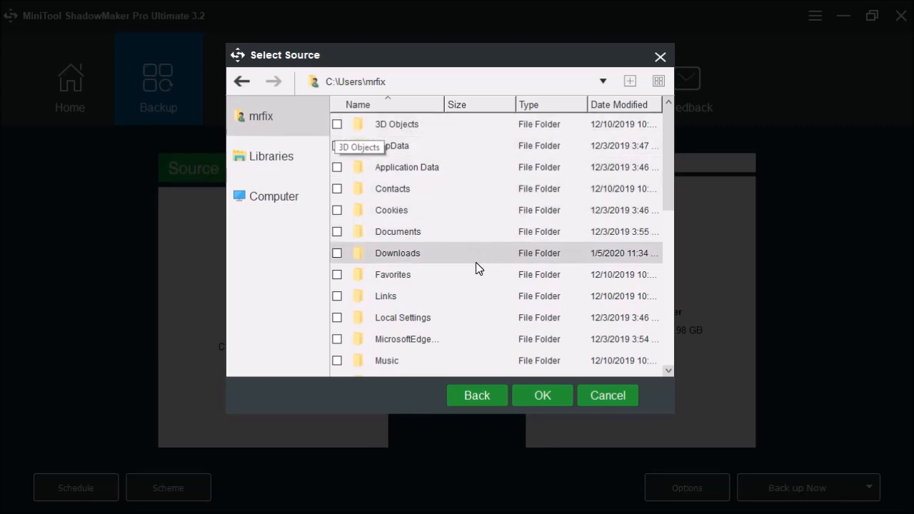
{"action": "mouse_move", "coordinate": [471, 241]}
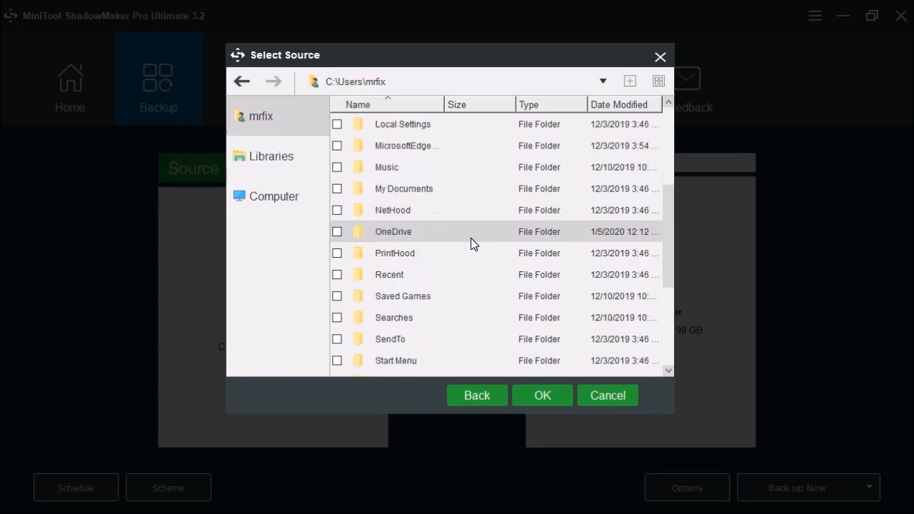
{"action": "scroll", "scroll_direction": "down", "scroll_amount": 3}
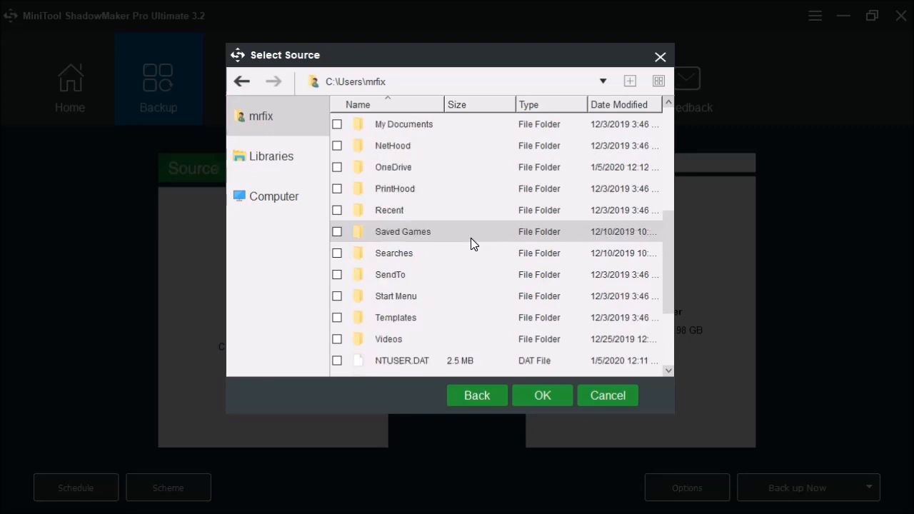
{"action": "mouse_move", "coordinate": [343, 234]}
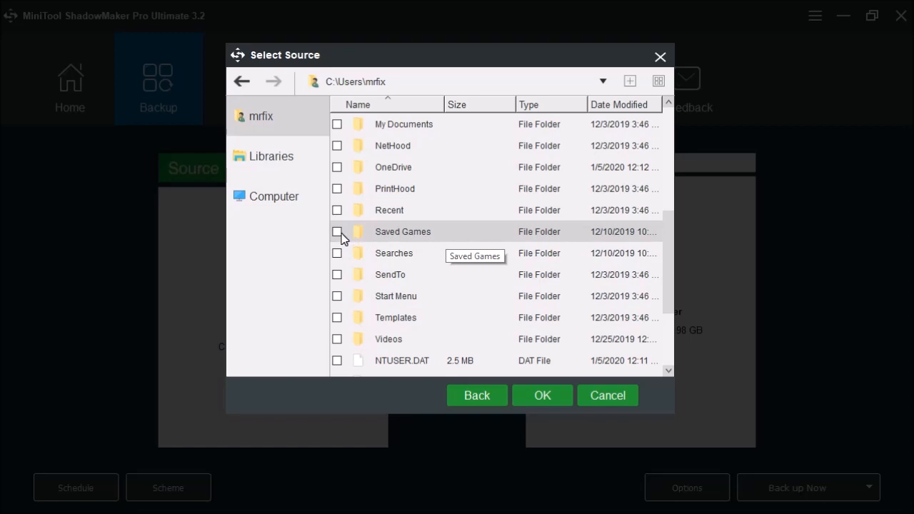
{"action": "mouse_move", "coordinate": [423, 264]}
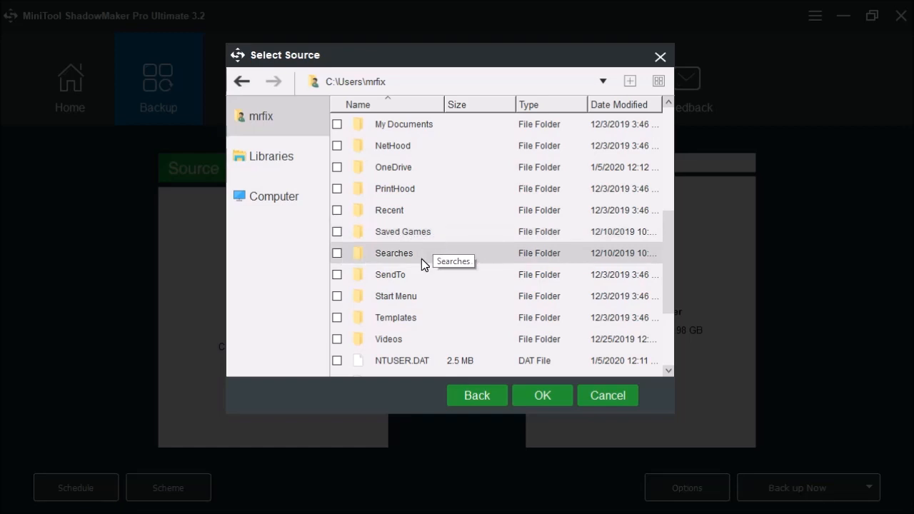
{"action": "mouse_move", "coordinate": [429, 314]}
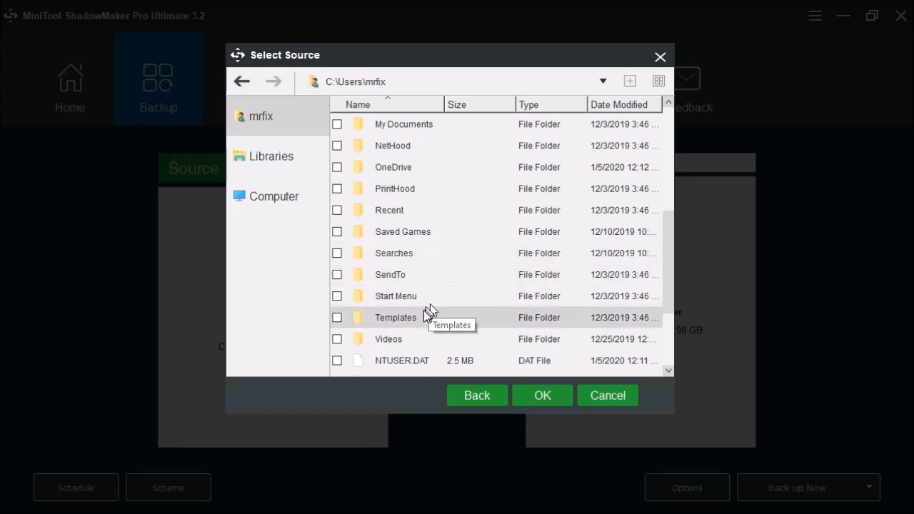
{"action": "mouse_move", "coordinate": [420, 347]}
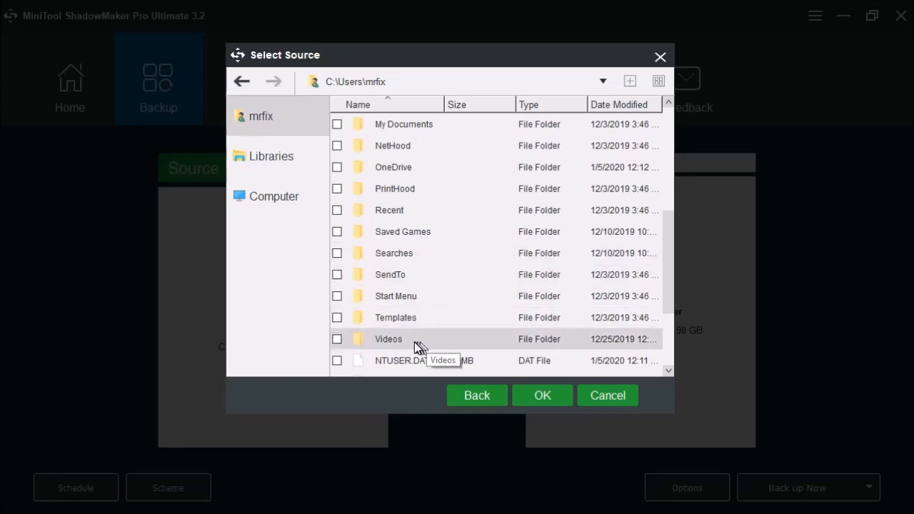
{"action": "double_click", "coordinate": [388, 340]}
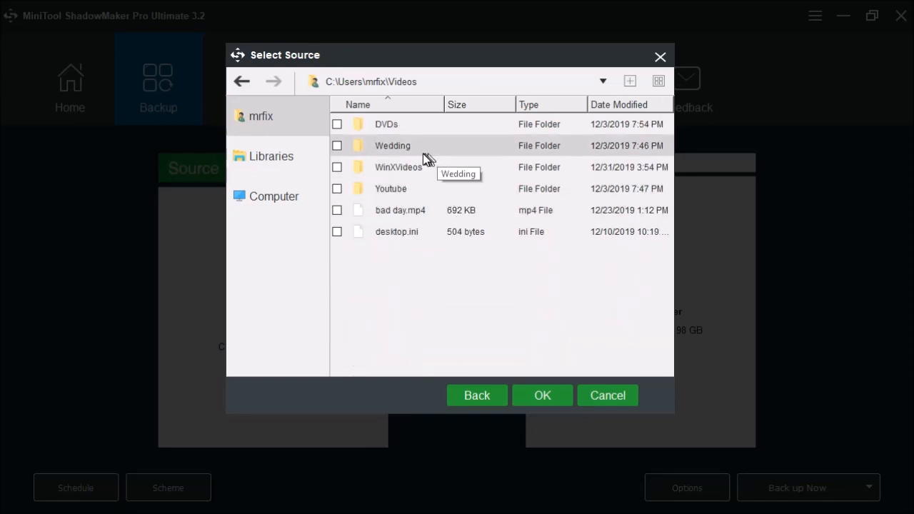
{"action": "mouse_move", "coordinate": [414, 84]}
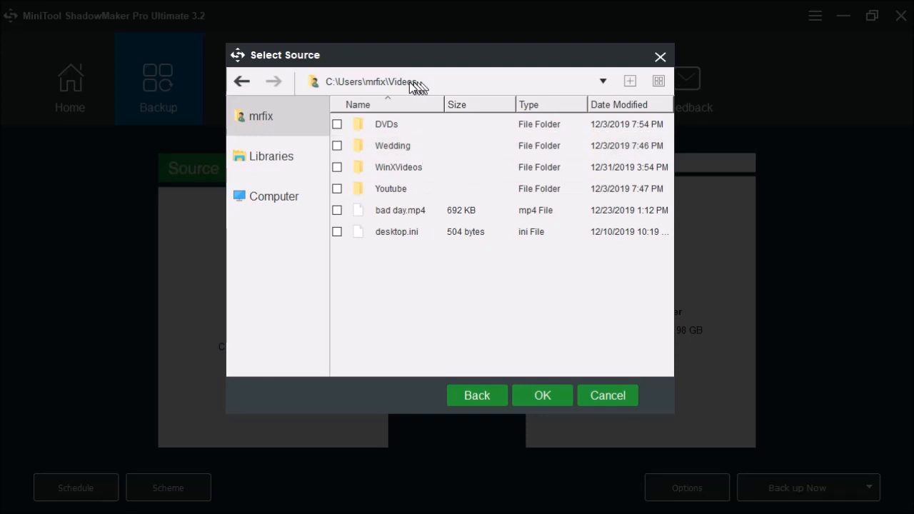
{"action": "mouse_move", "coordinate": [369, 91]}
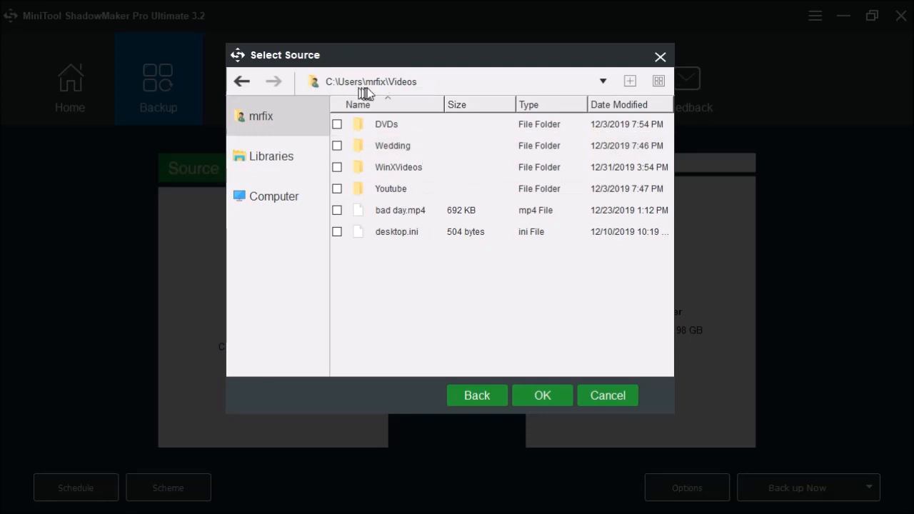
{"action": "mouse_move", "coordinate": [459, 146]}
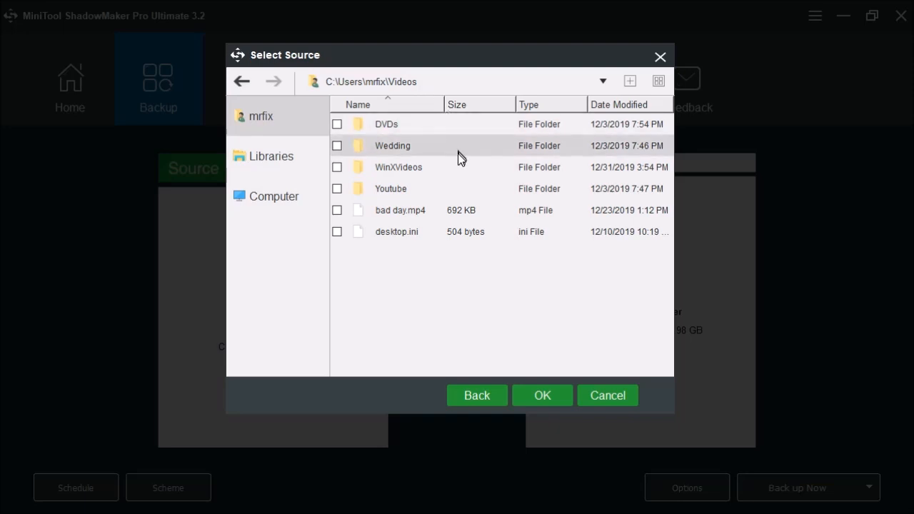
{"action": "mouse_move", "coordinate": [464, 234]}
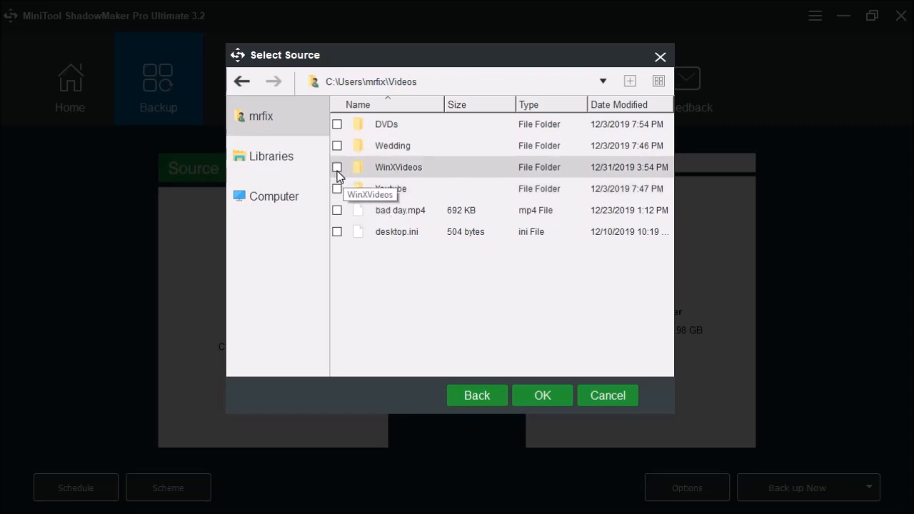
{"action": "mouse_move", "coordinate": [350, 179]}
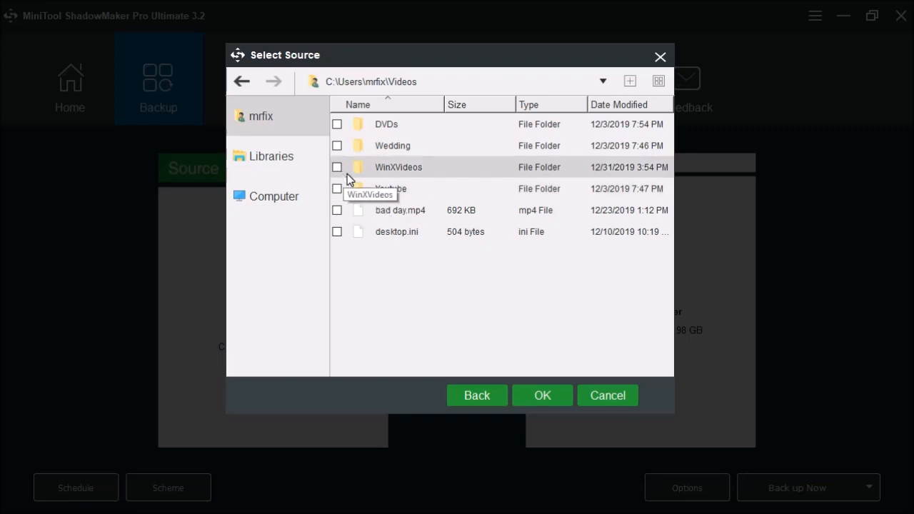
{"action": "mouse_move", "coordinate": [351, 180]}
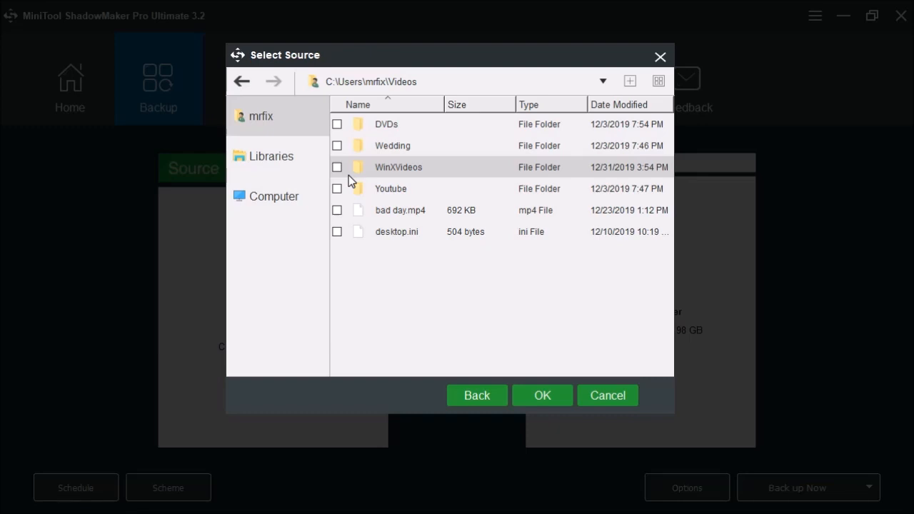
{"action": "mouse_move", "coordinate": [560, 412]}
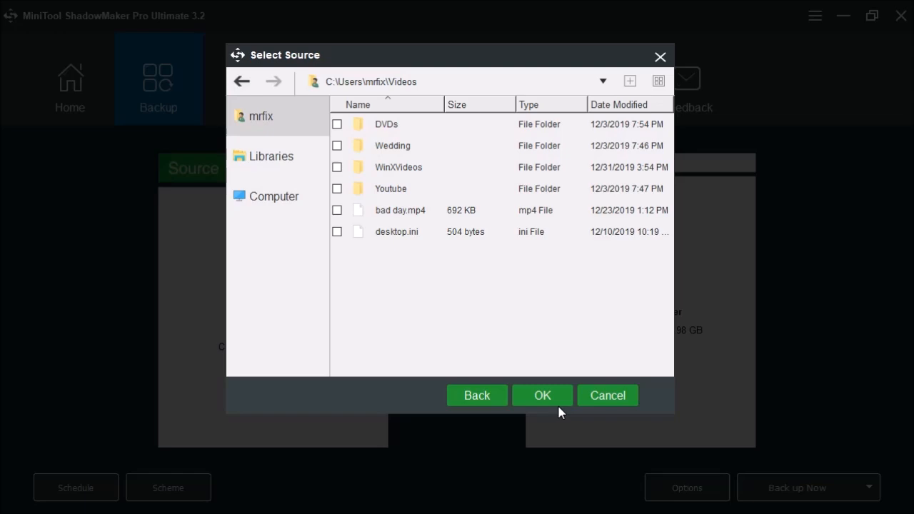
- Confirm Documents and Videos as the backup source, returning to the backup page
{"action": "left_click", "coordinate": [543, 394]}
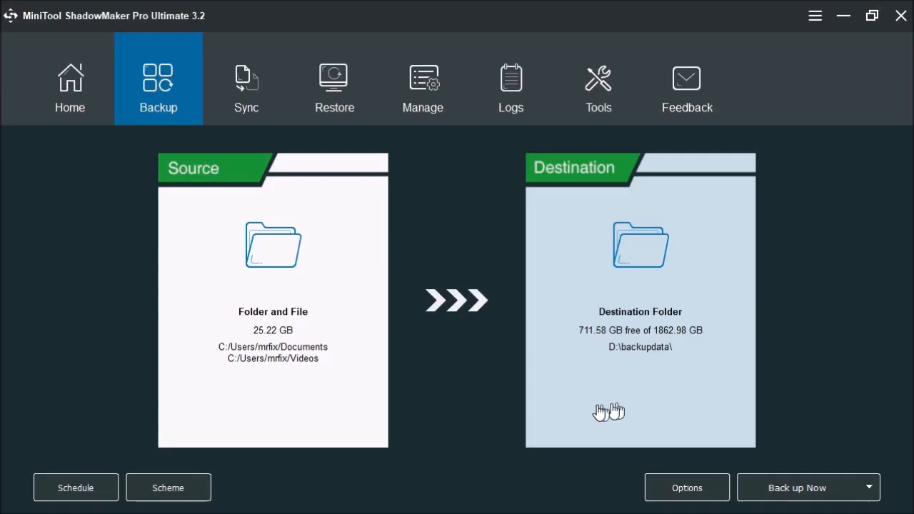
{"action": "mouse_move", "coordinate": [265, 380]}
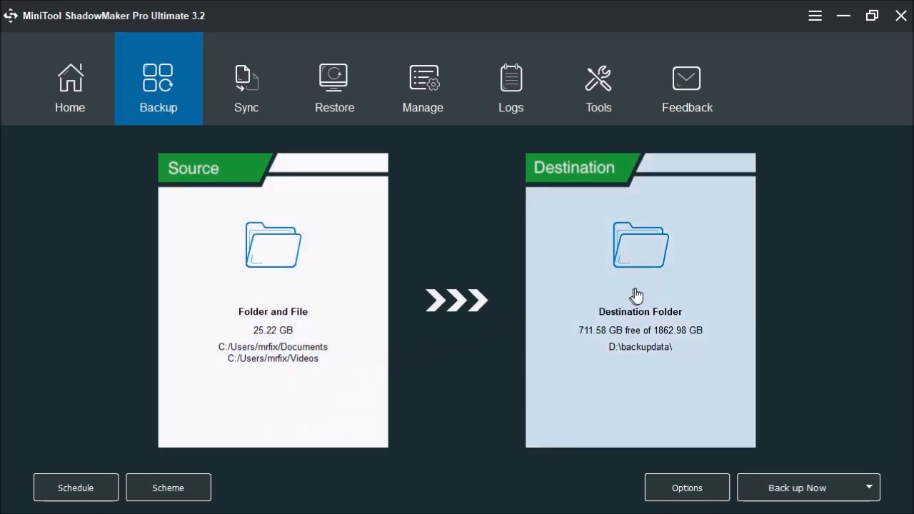
{"action": "mouse_move", "coordinate": [642, 300]}
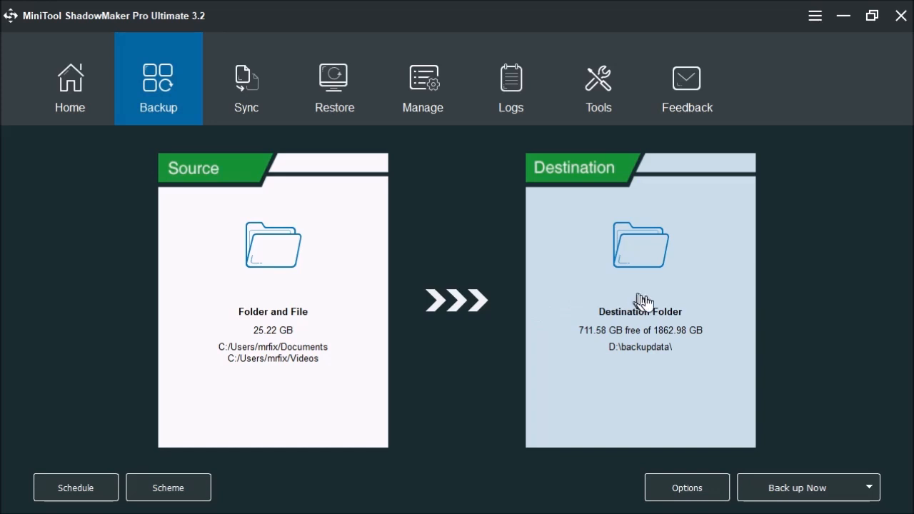
{"action": "mouse_move", "coordinate": [660, 328]}
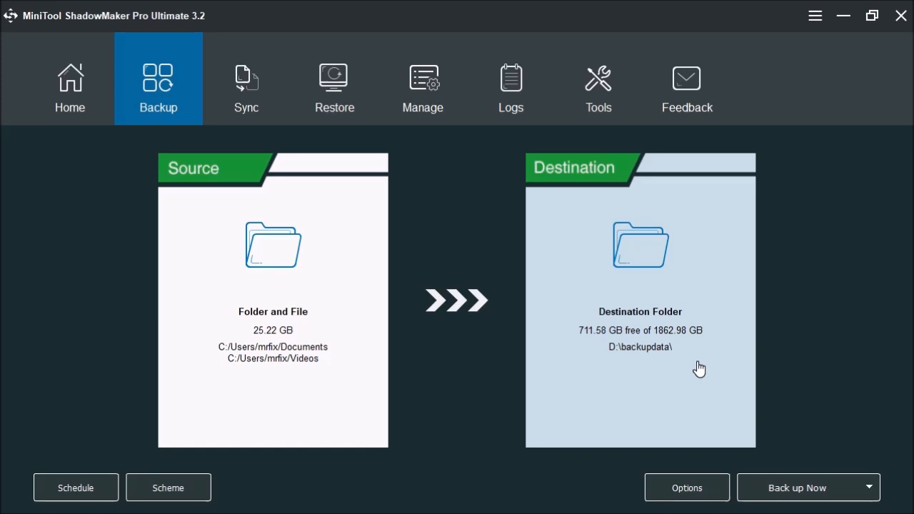
{"action": "mouse_move", "coordinate": [688, 355]}
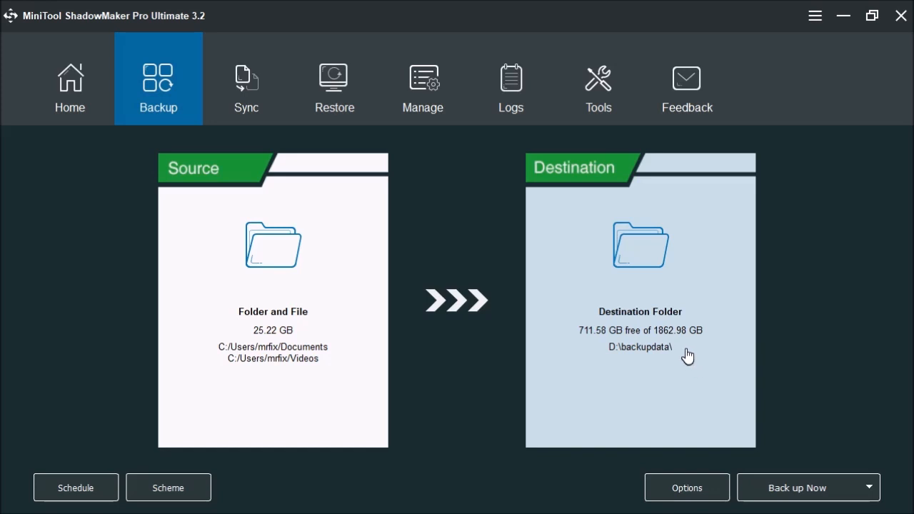
{"action": "left_click", "coordinate": [639, 246]}
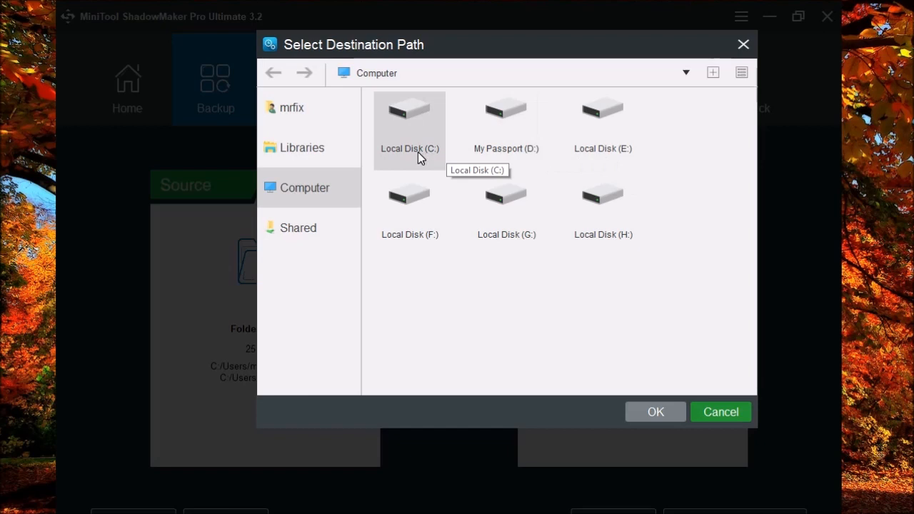
{"action": "mouse_move", "coordinate": [505, 117]}
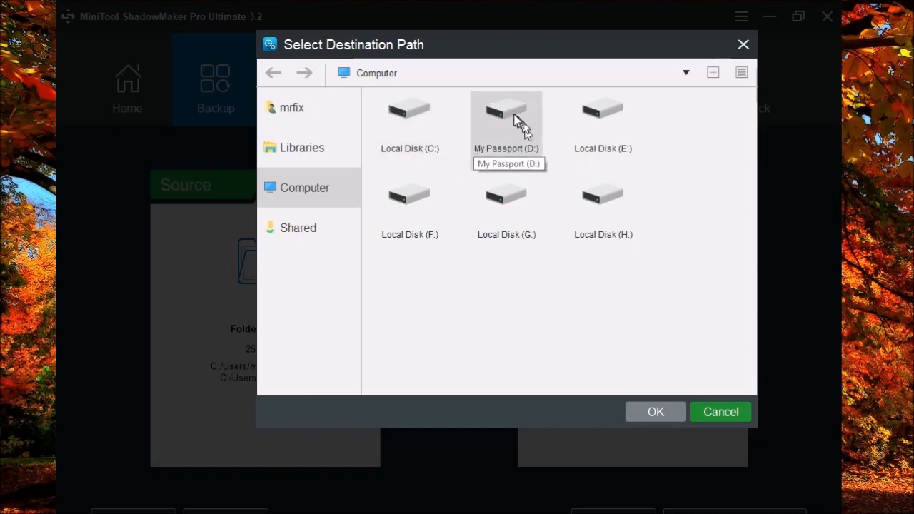
{"action": "mouse_move", "coordinate": [511, 149]}
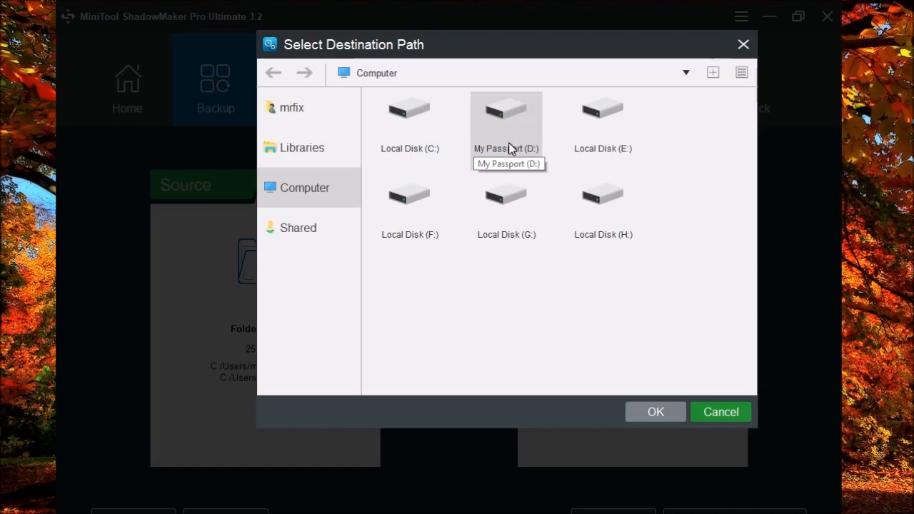
{"action": "mouse_move", "coordinate": [454, 192]}
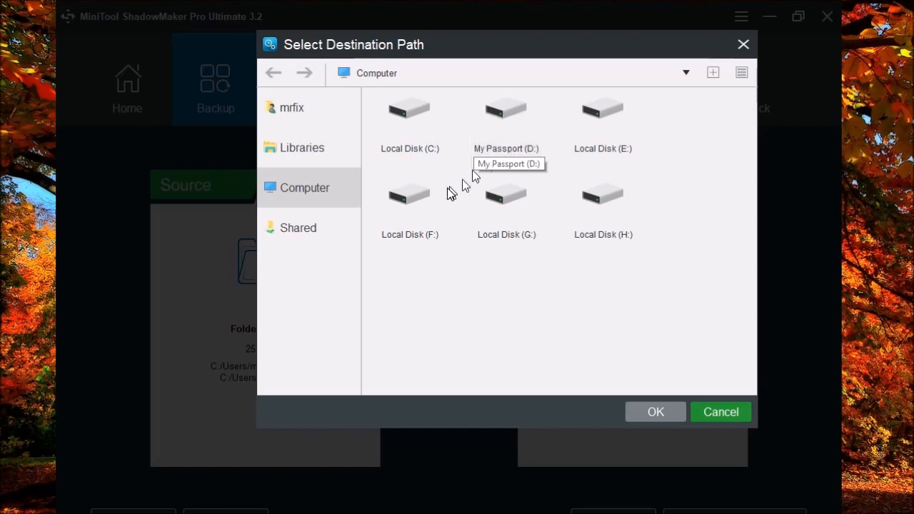
{"action": "mouse_move", "coordinate": [329, 227]}
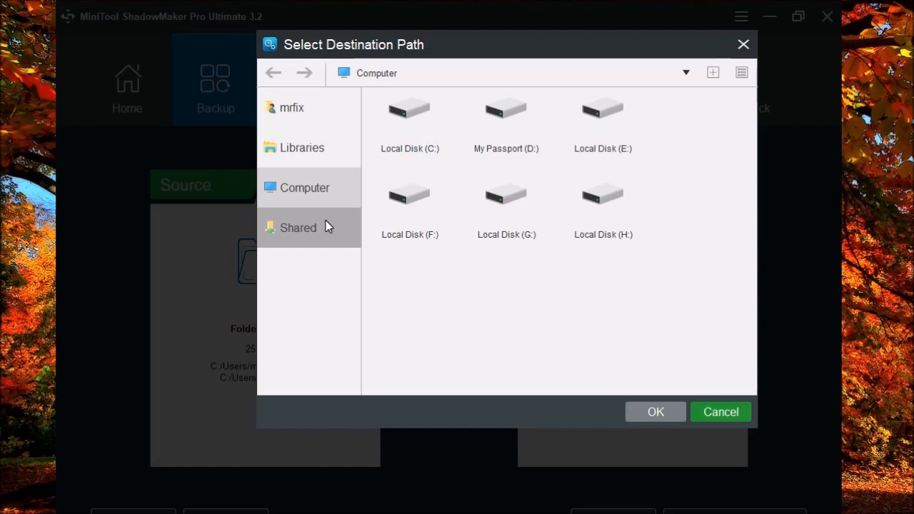
{"action": "mouse_move", "coordinate": [298, 230]}
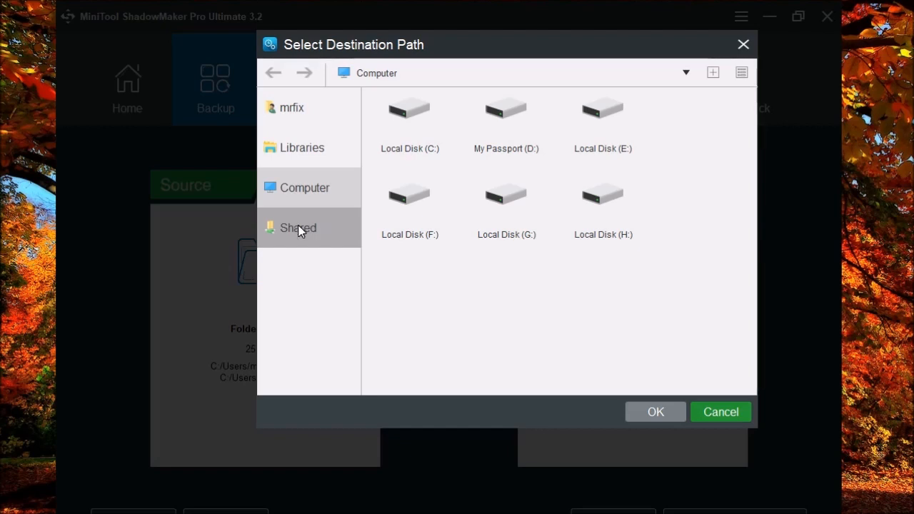
{"action": "left_click", "coordinate": [297, 228]}
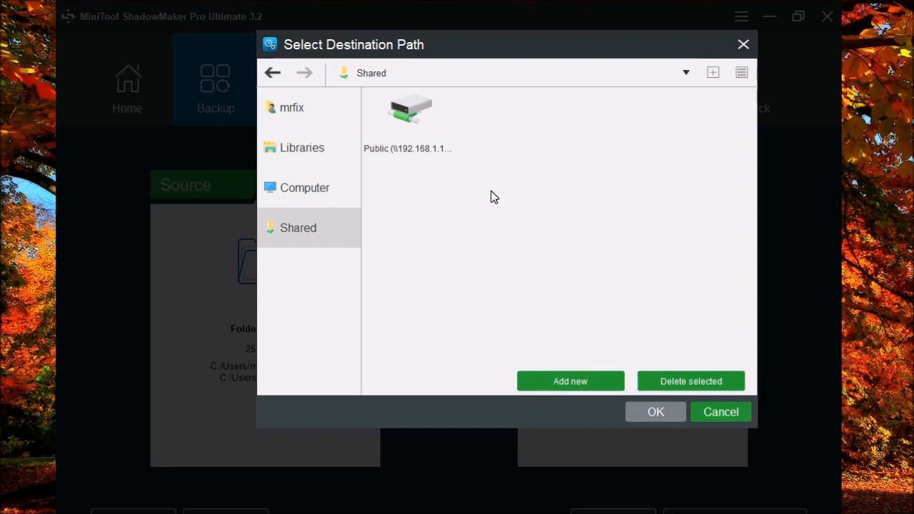
{"action": "mouse_move", "coordinate": [482, 146]}
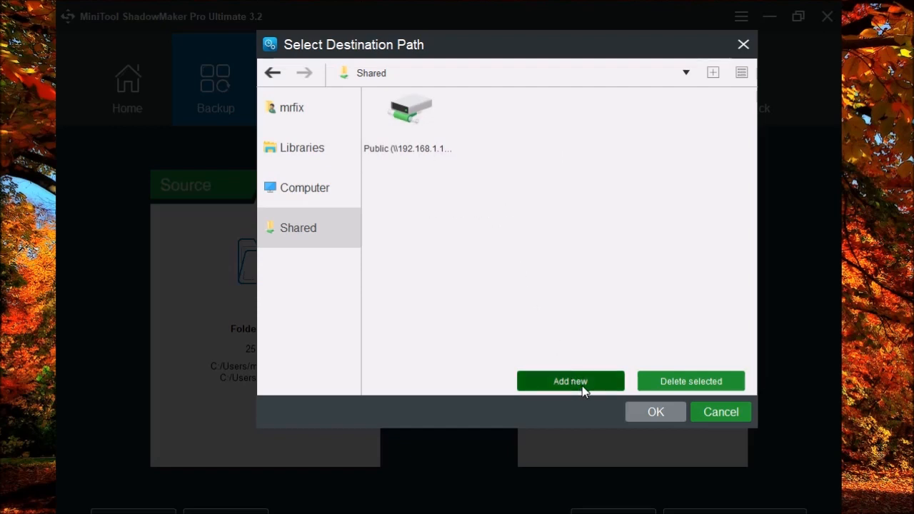
{"action": "double_click", "coordinate": [408, 117]}
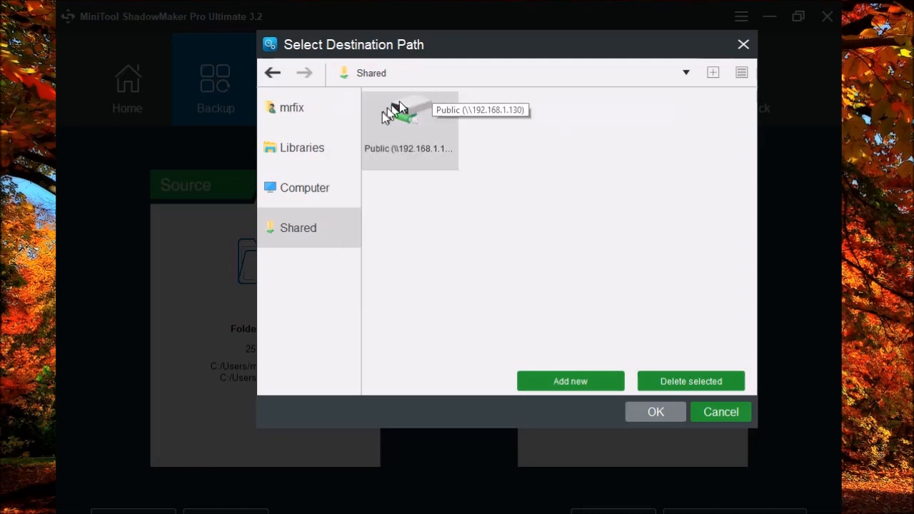
{"action": "double_click", "coordinate": [408, 117]}
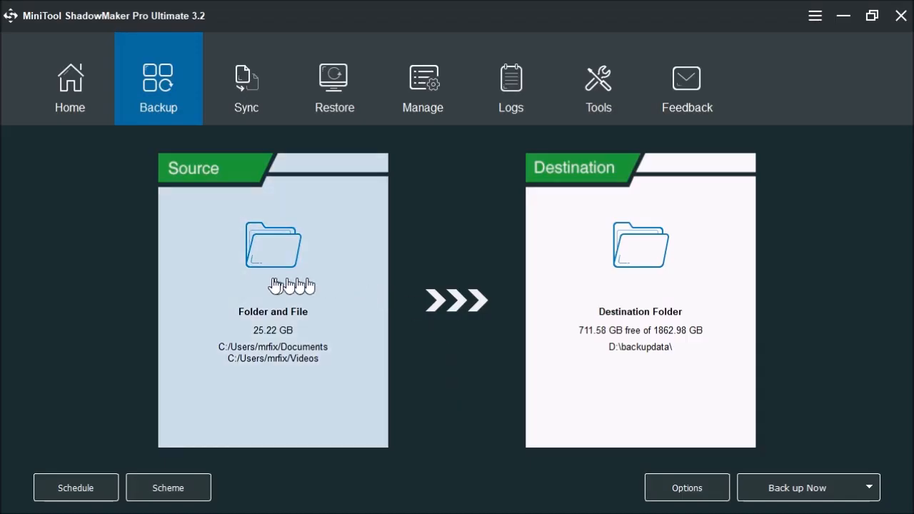
{"action": "mouse_move", "coordinate": [278, 337]}
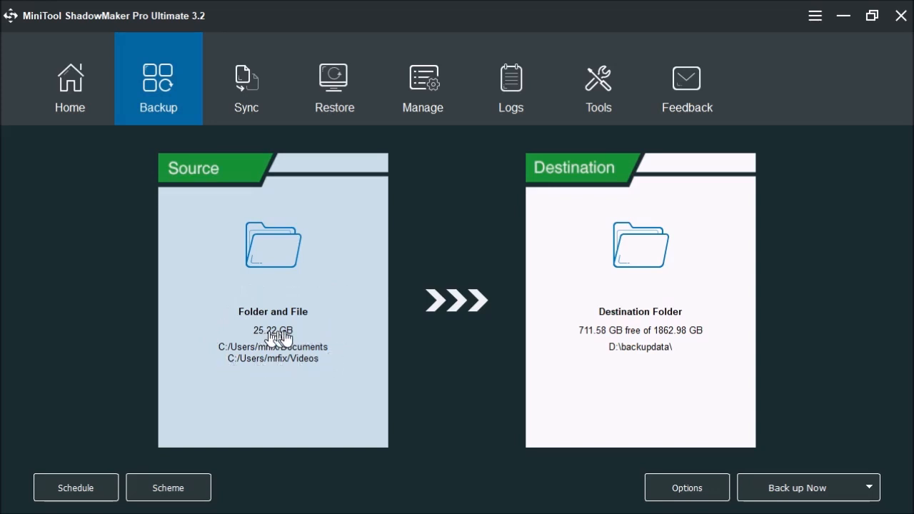
{"action": "mouse_move", "coordinate": [287, 335]}
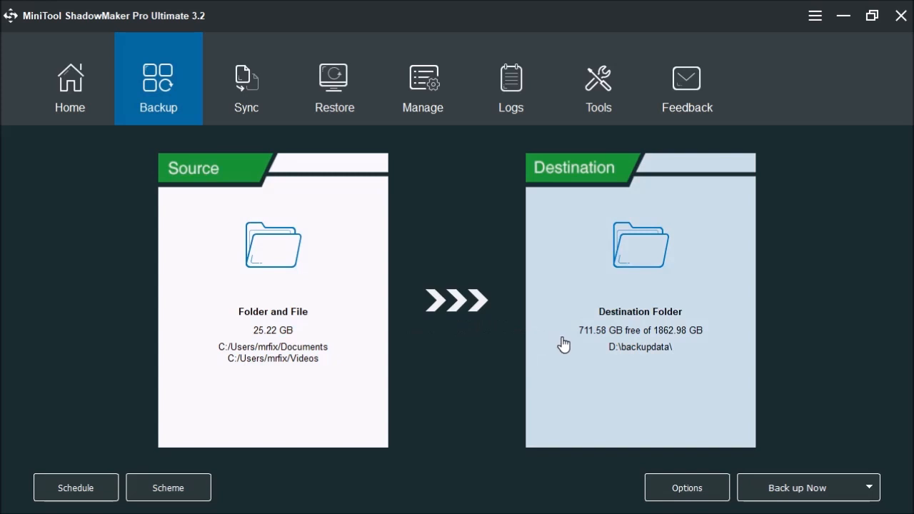
{"action": "mouse_move", "coordinate": [618, 343]}
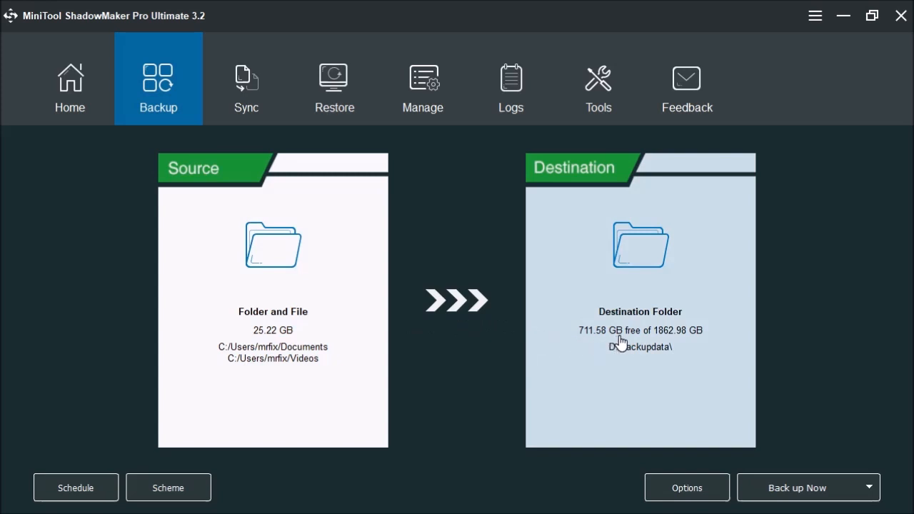
{"action": "mouse_move", "coordinate": [606, 360]}
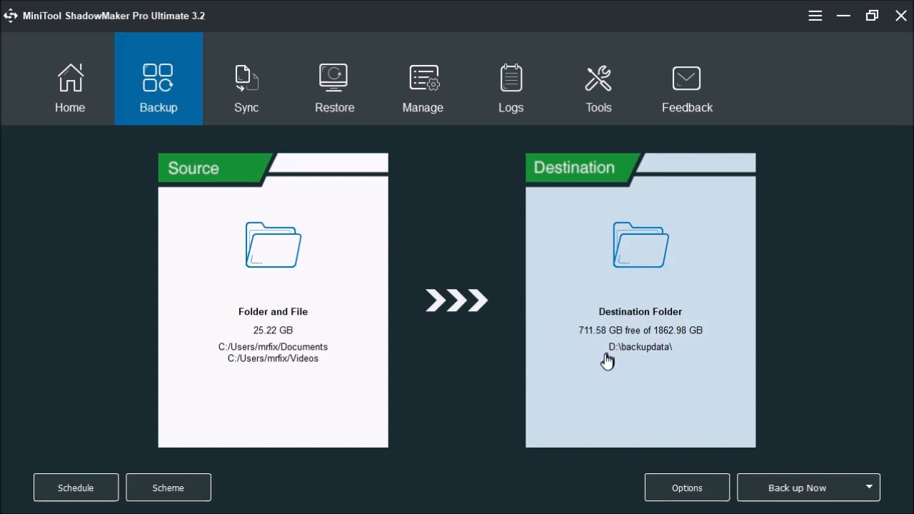
{"action": "mouse_move", "coordinate": [671, 360]}
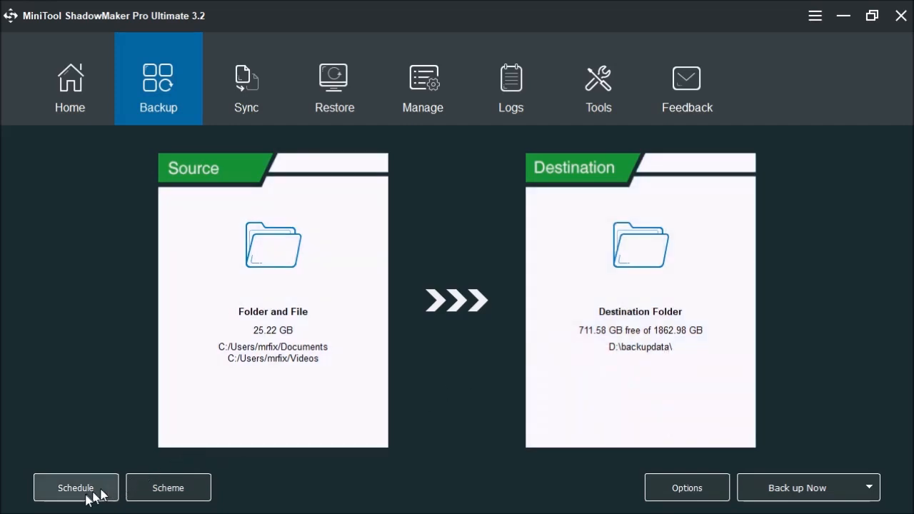
- Turn scheduled backups on and review Weekly, Monthly and On Event (Log on) choices
{"action": "left_click", "coordinate": [76, 488]}
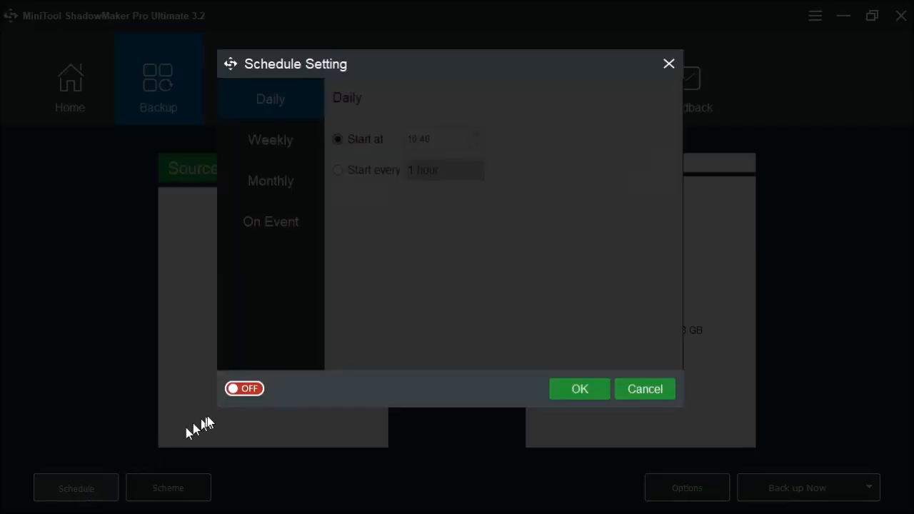
{"action": "left_click", "coordinate": [244, 388]}
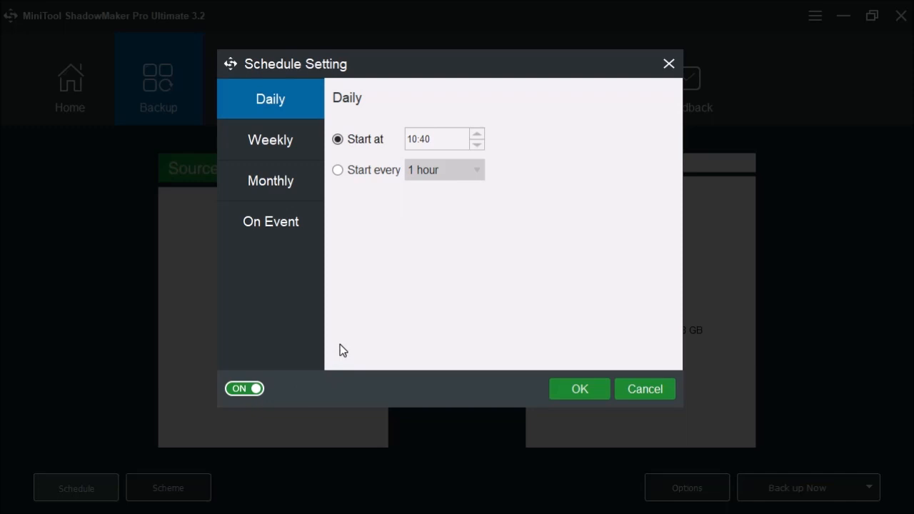
{"action": "mouse_move", "coordinate": [357, 351]}
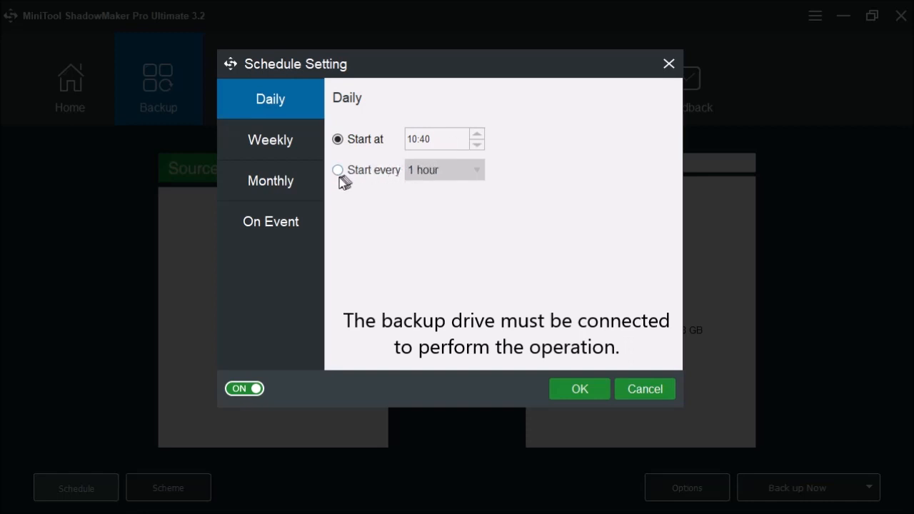
{"action": "mouse_move", "coordinate": [459, 180]}
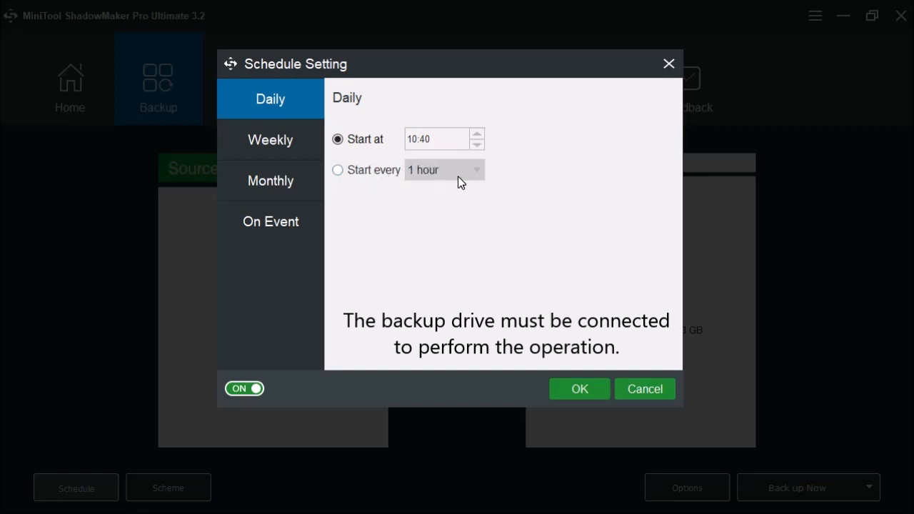
{"action": "left_click", "coordinate": [270, 140]}
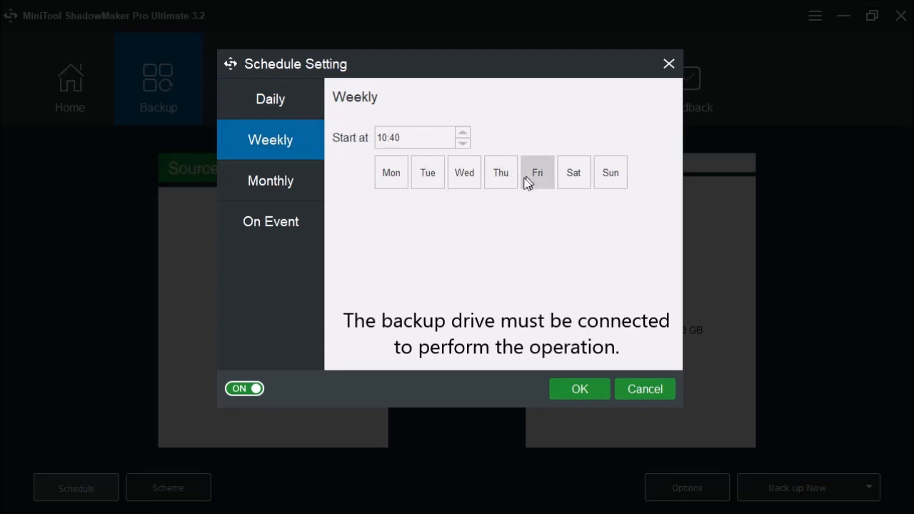
{"action": "mouse_move", "coordinate": [496, 209]}
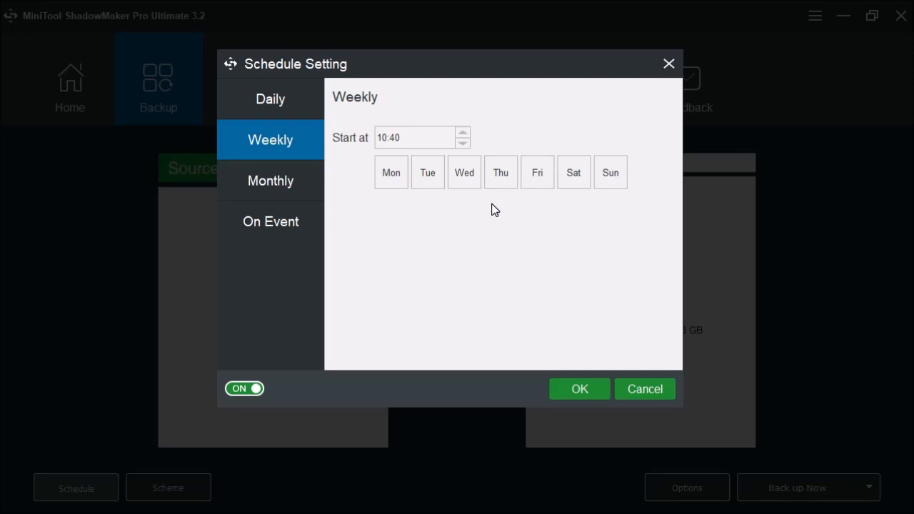
{"action": "left_click", "coordinate": [271, 179]}
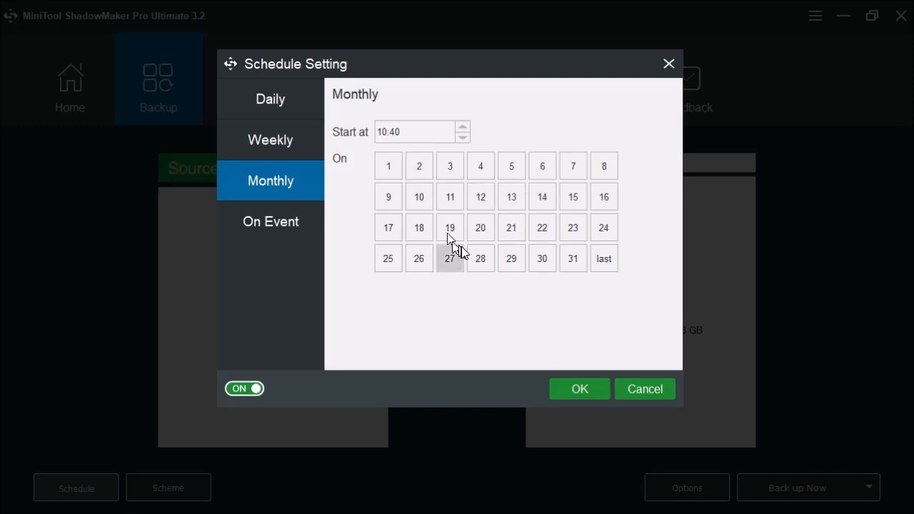
{"action": "mouse_move", "coordinate": [511, 257]}
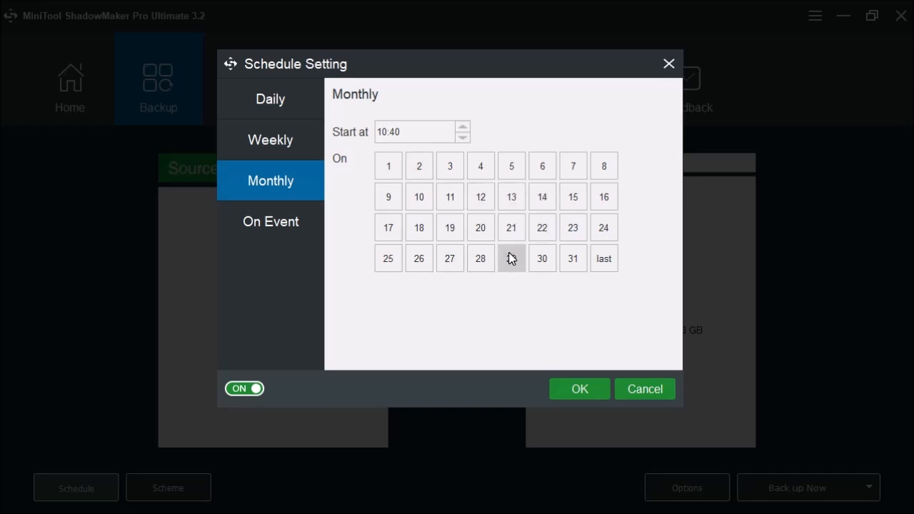
{"action": "left_click", "coordinate": [271, 219]}
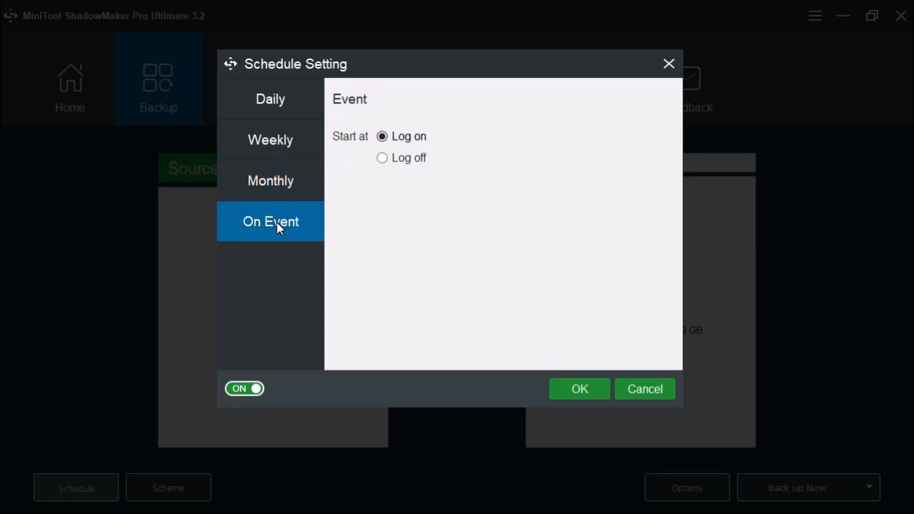
{"action": "left_click", "coordinate": [271, 221]}
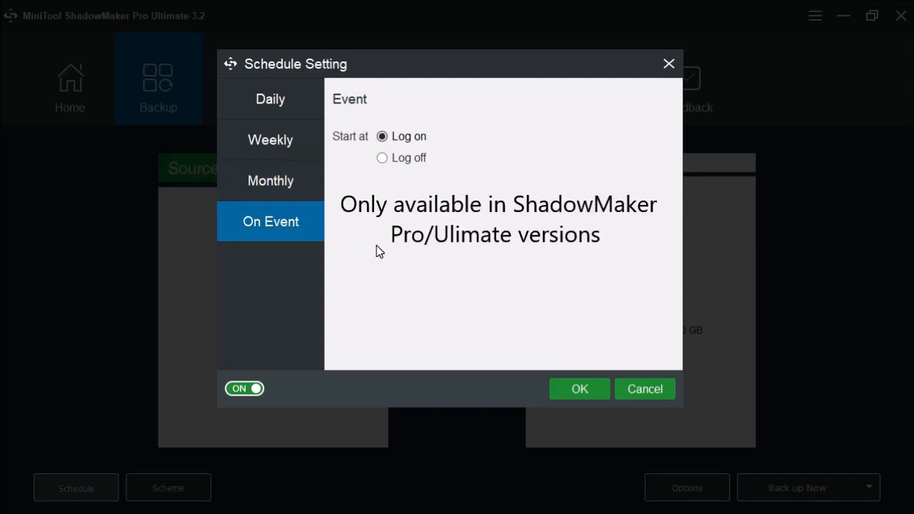
{"action": "mouse_move", "coordinate": [376, 257]}
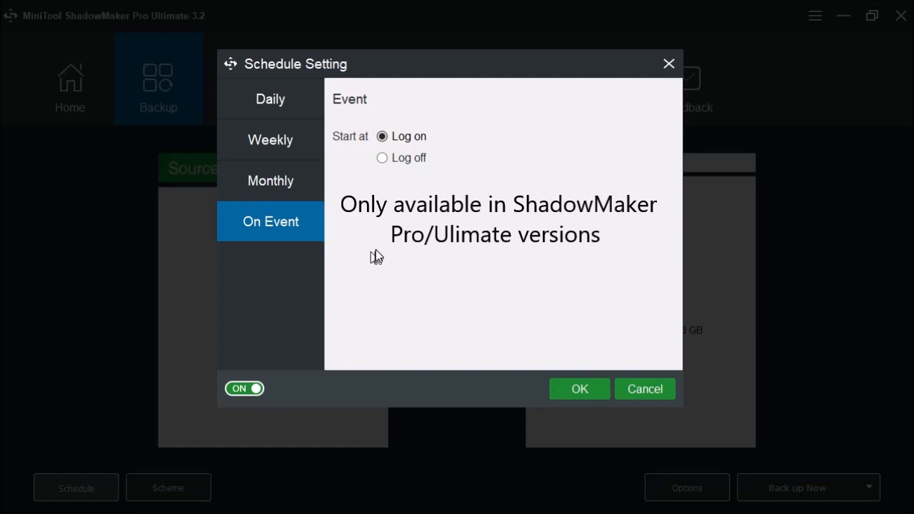
{"action": "mouse_move", "coordinate": [391, 254]}
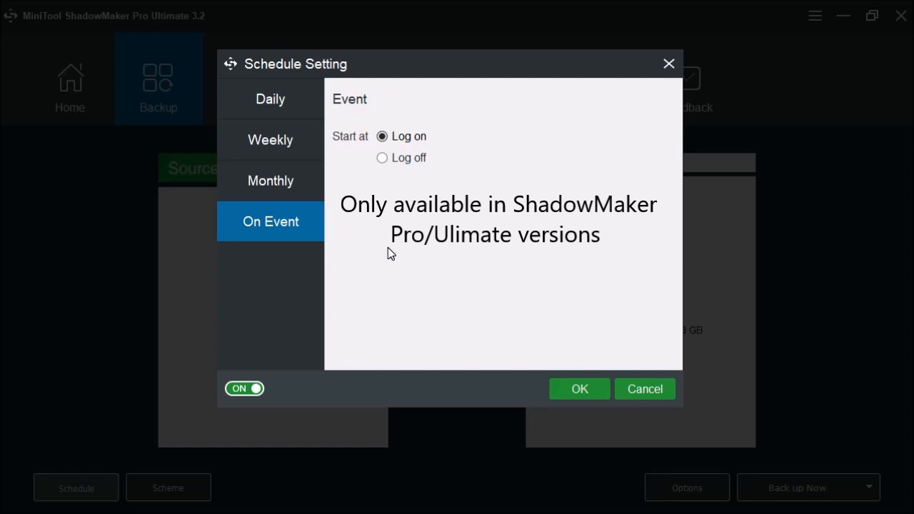
{"action": "mouse_move", "coordinate": [398, 248]}
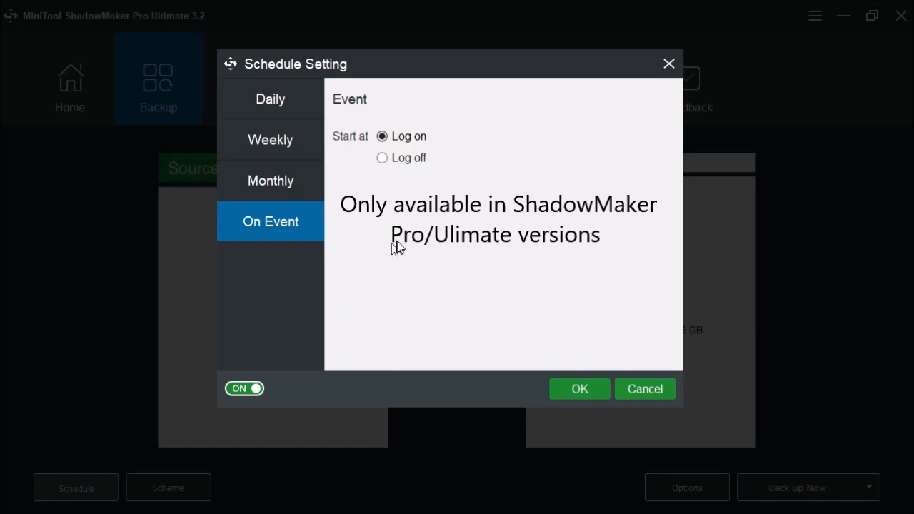
{"action": "mouse_move", "coordinate": [500, 194]}
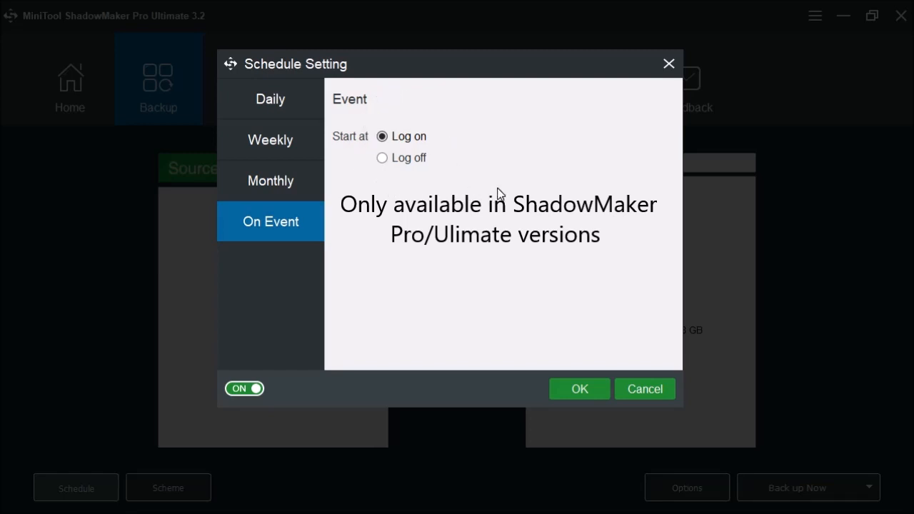
{"action": "mouse_move", "coordinate": [306, 222]}
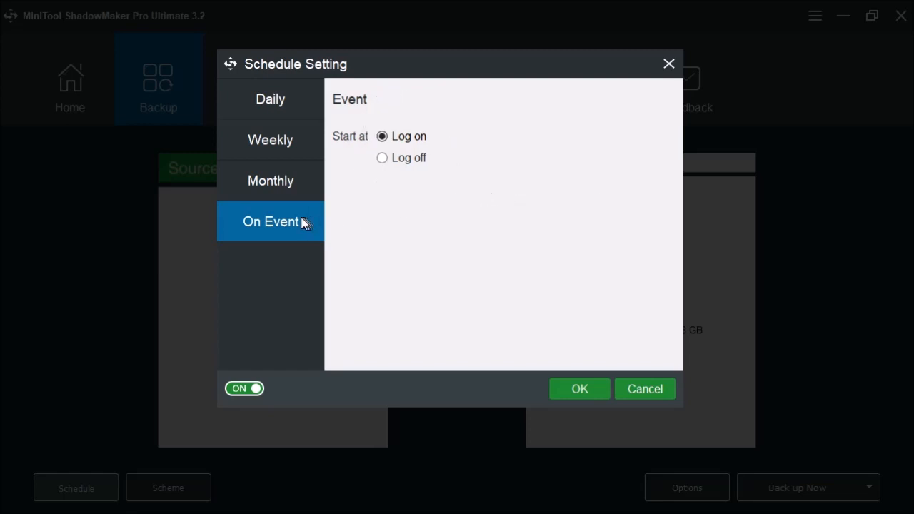
{"action": "mouse_move", "coordinate": [521, 296]}
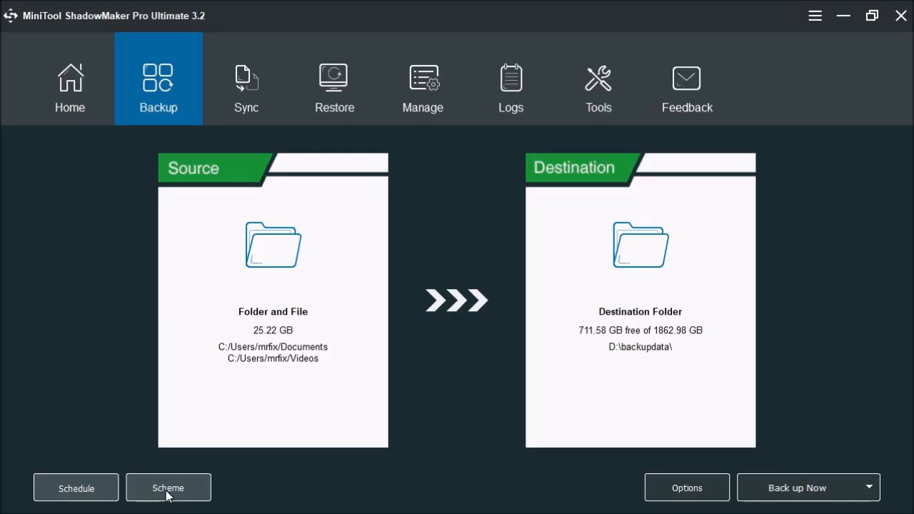
- Turn the backup scheme on, compare Incremental and Full keeping 3 versions, then close it
{"action": "left_click", "coordinate": [169, 488]}
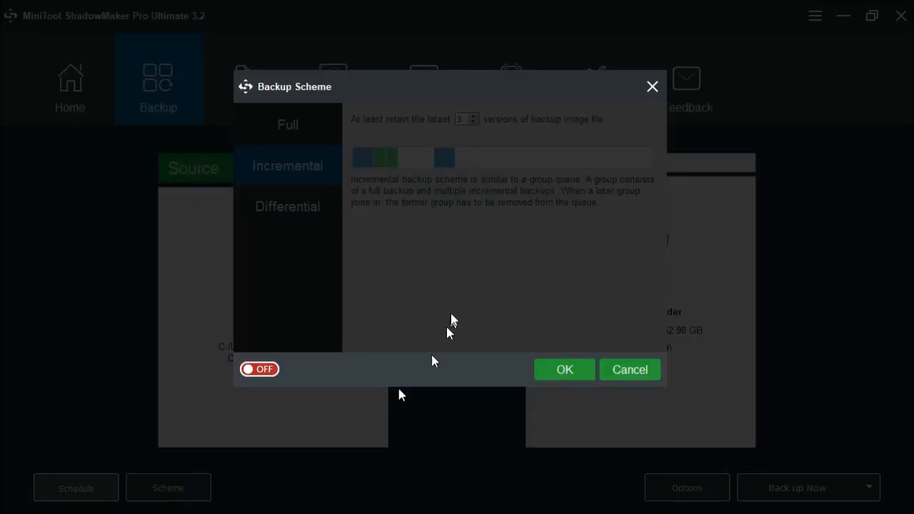
{"action": "left_click", "coordinate": [259, 368]}
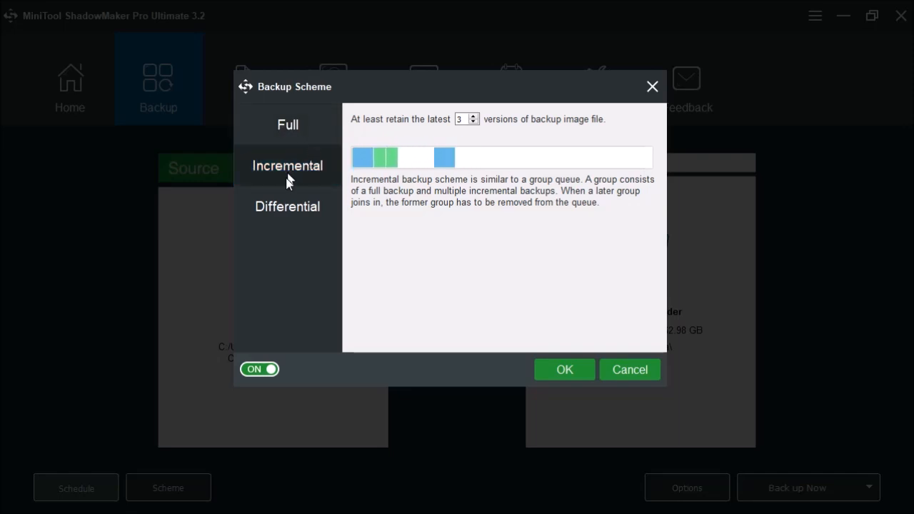
{"action": "left_click", "coordinate": [288, 166]}
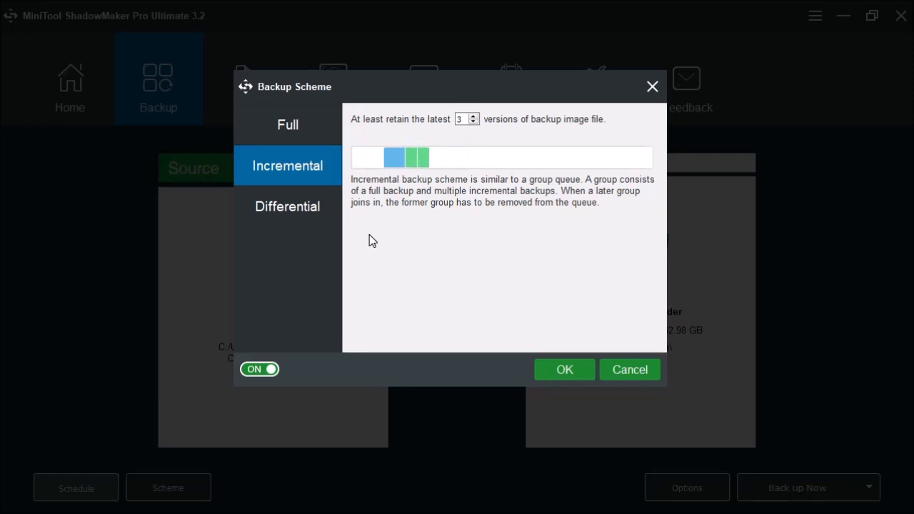
{"action": "left_click", "coordinate": [289, 124]}
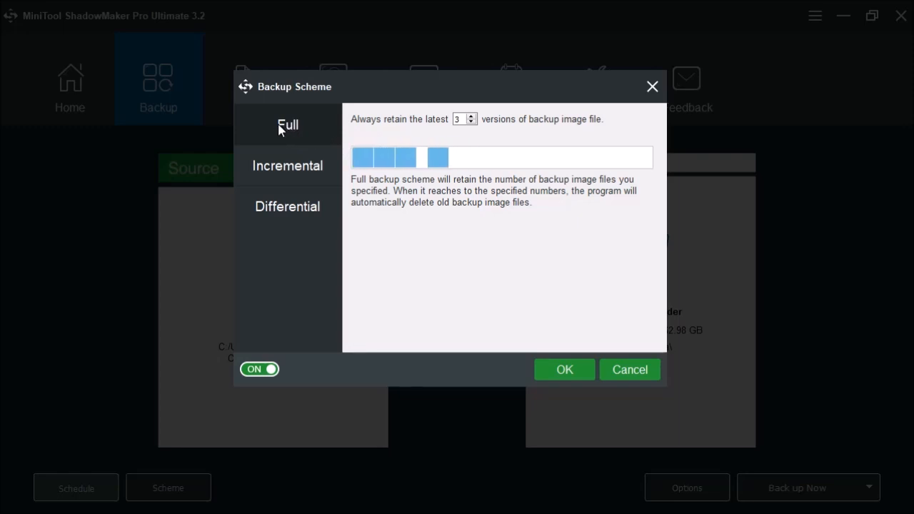
{"action": "left_click", "coordinate": [288, 124]}
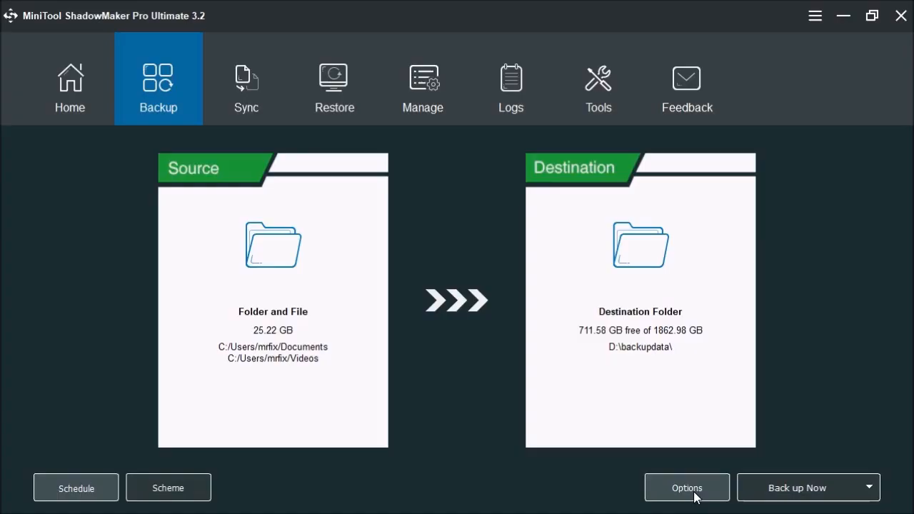
- Review the image options' Compression, Comment and Email pages without changes
{"action": "left_click", "coordinate": [685, 489]}
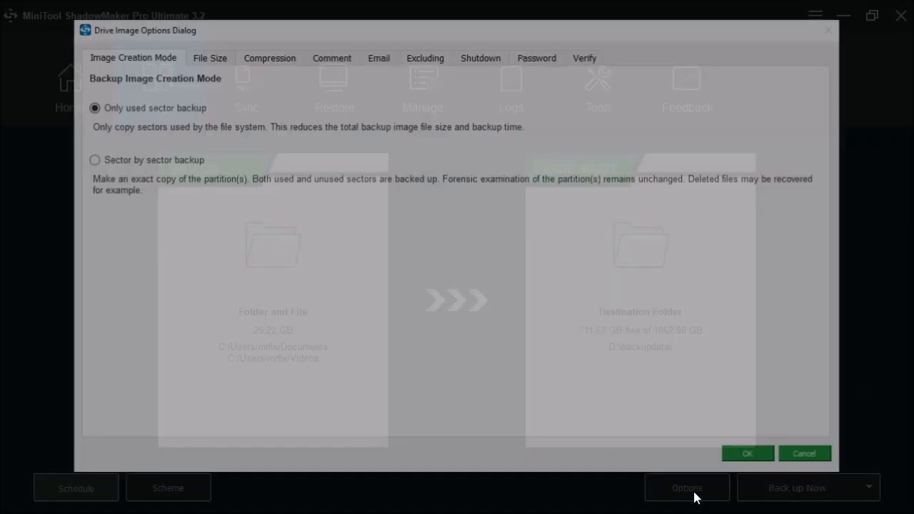
{"action": "left_click", "coordinate": [685, 488]}
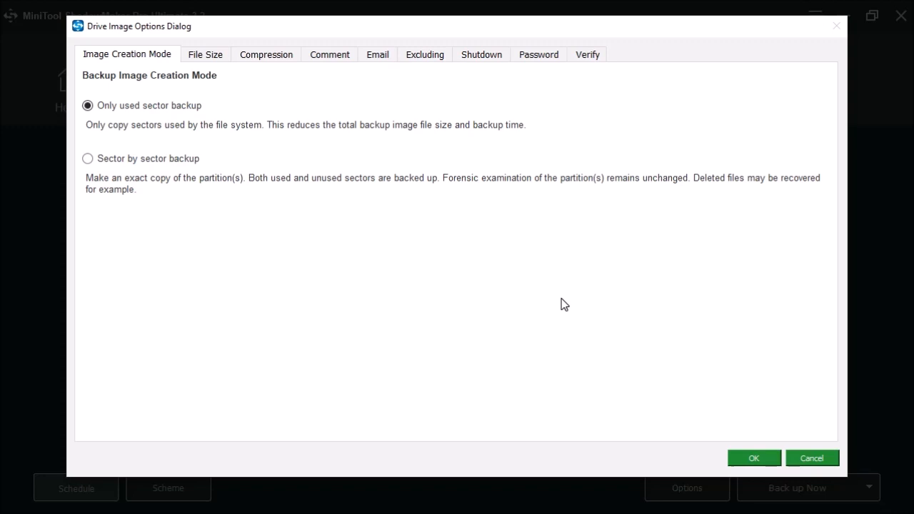
{"action": "mouse_move", "coordinate": [146, 82]}
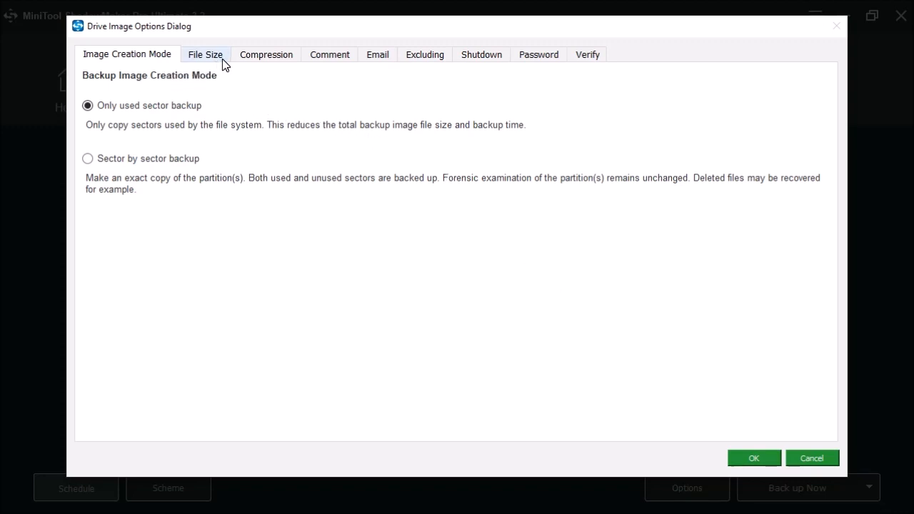
{"action": "left_click", "coordinate": [265, 54]}
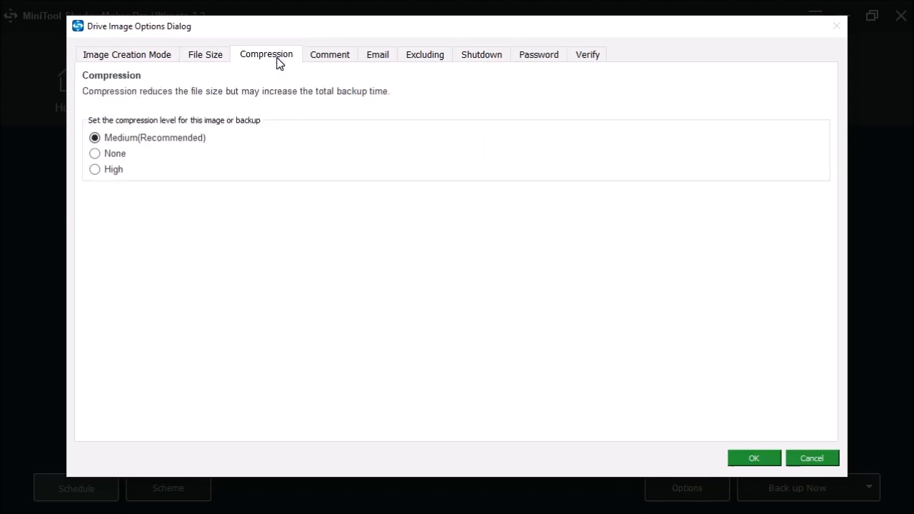
{"action": "mouse_move", "coordinate": [328, 59]}
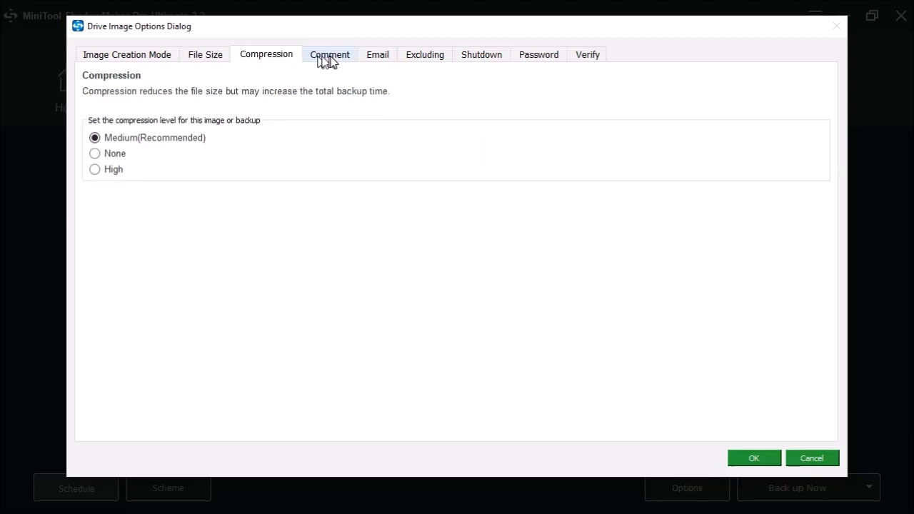
{"action": "left_click", "coordinate": [328, 54]}
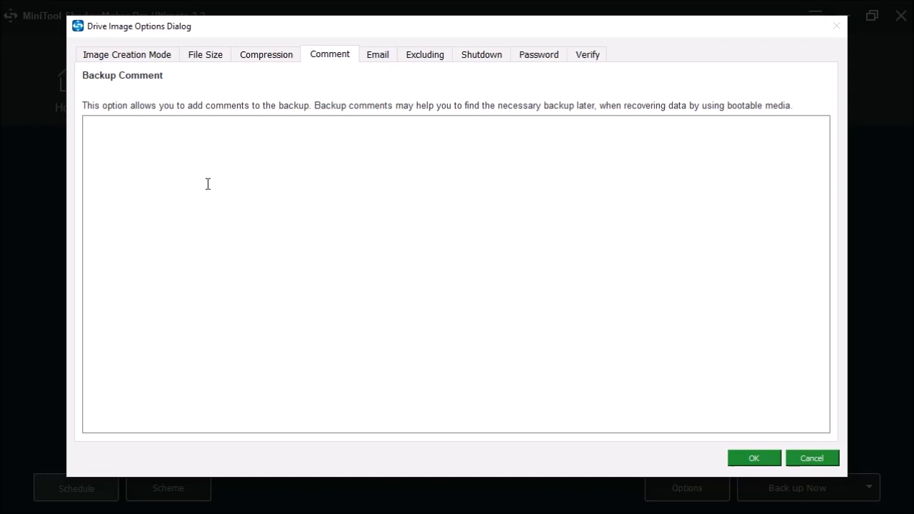
{"action": "mouse_move", "coordinate": [234, 182]}
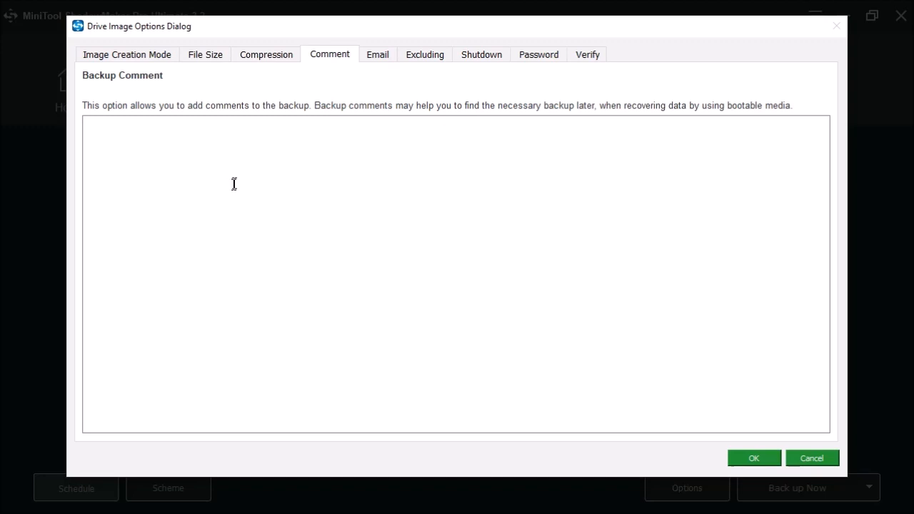
{"action": "mouse_move", "coordinate": [239, 177]}
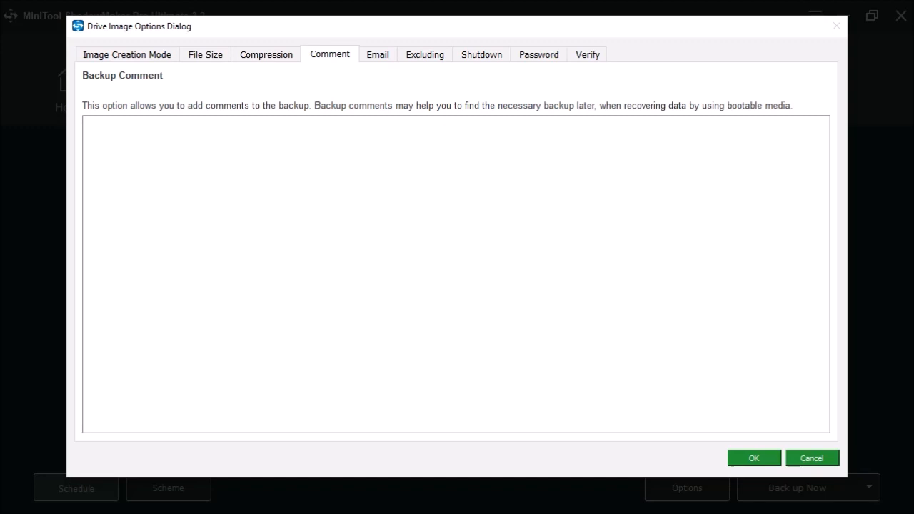
{"action": "mouse_move", "coordinate": [254, 168]}
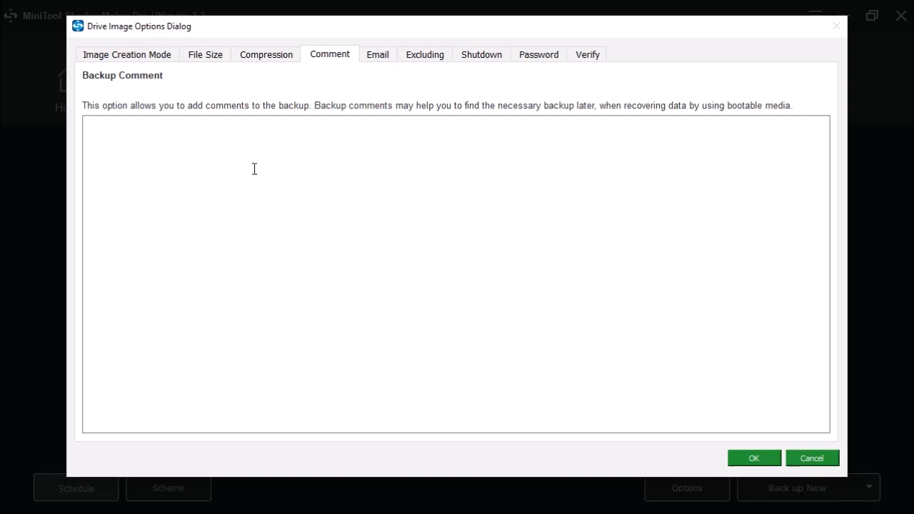
{"action": "left_click", "coordinate": [377, 54]}
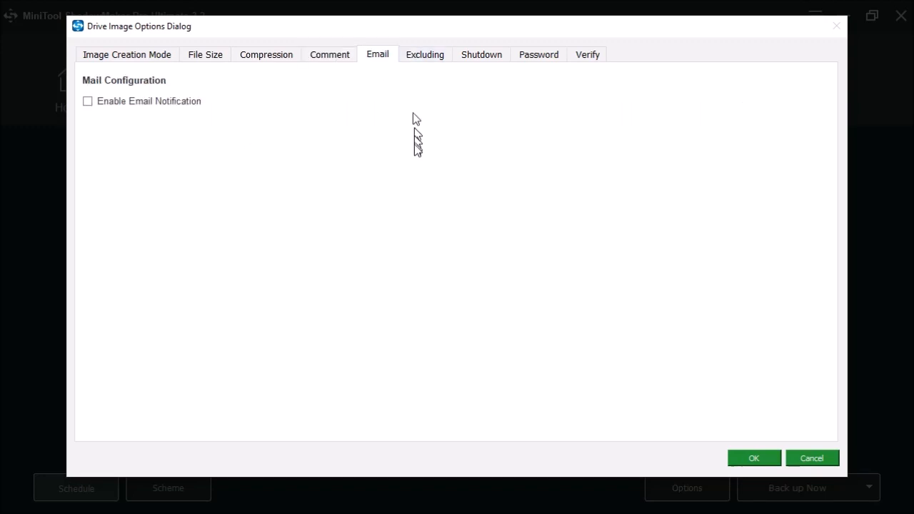
{"action": "mouse_move", "coordinate": [417, 157]}
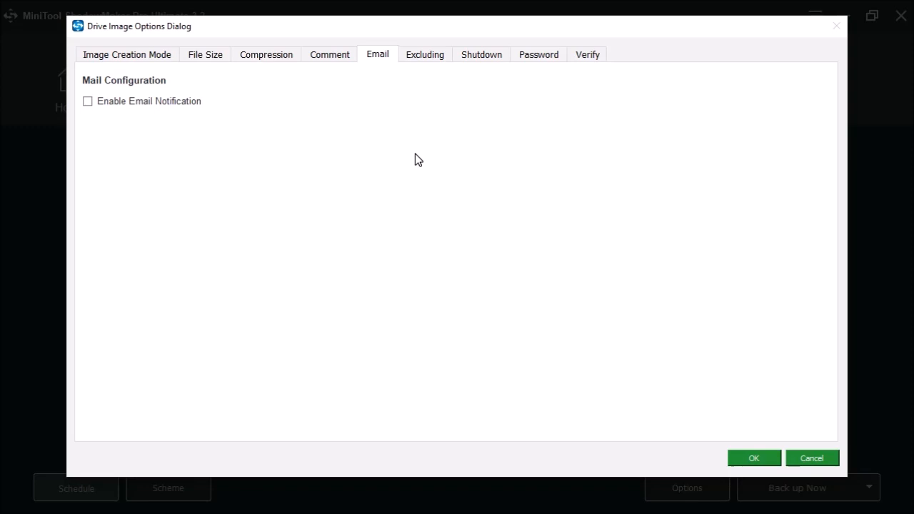
{"action": "mouse_move", "coordinate": [422, 102]}
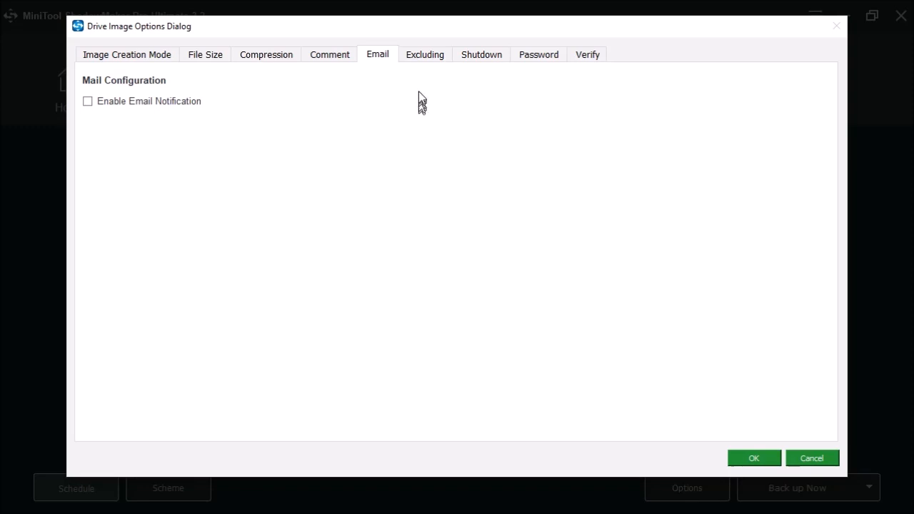
- Review the Excluding and Shutdown pages and land on Password Protection
{"action": "left_click", "coordinate": [424, 55]}
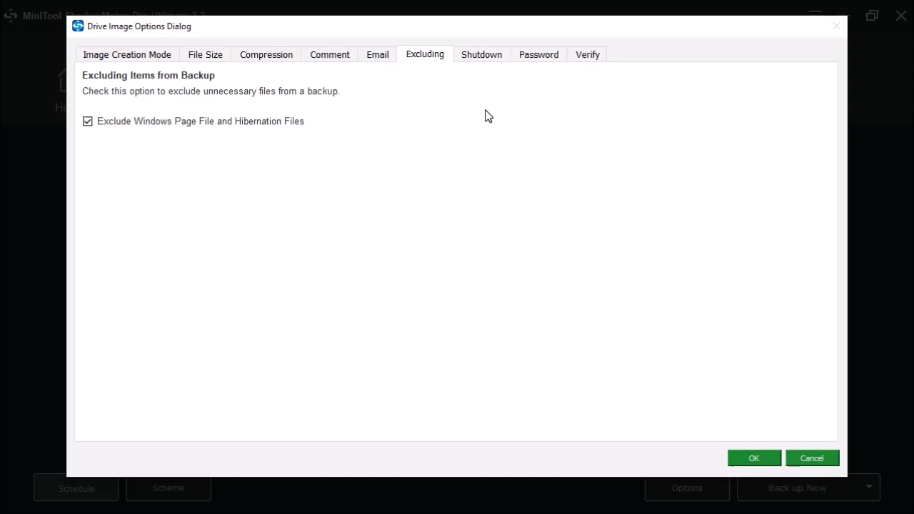
{"action": "mouse_move", "coordinate": [403, 143]}
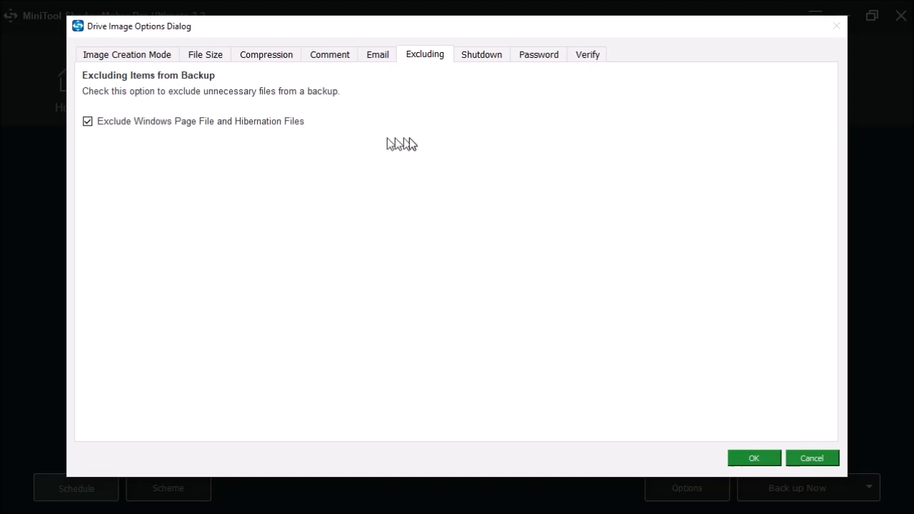
{"action": "mouse_move", "coordinate": [434, 146]}
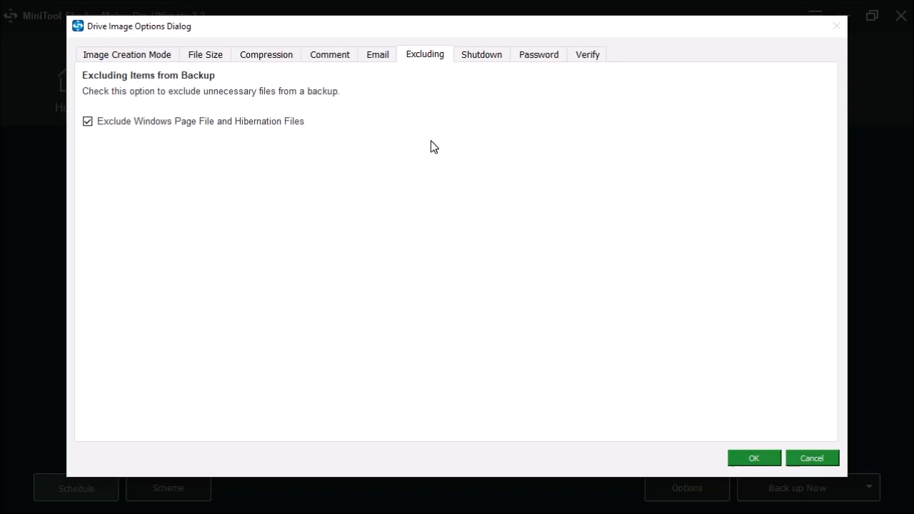
{"action": "left_click", "coordinate": [481, 54]}
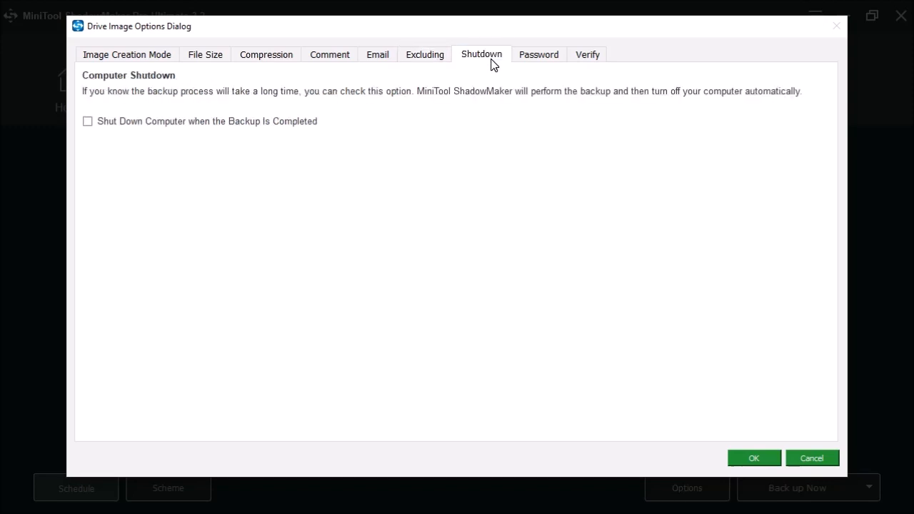
{"action": "mouse_move", "coordinate": [485, 122]}
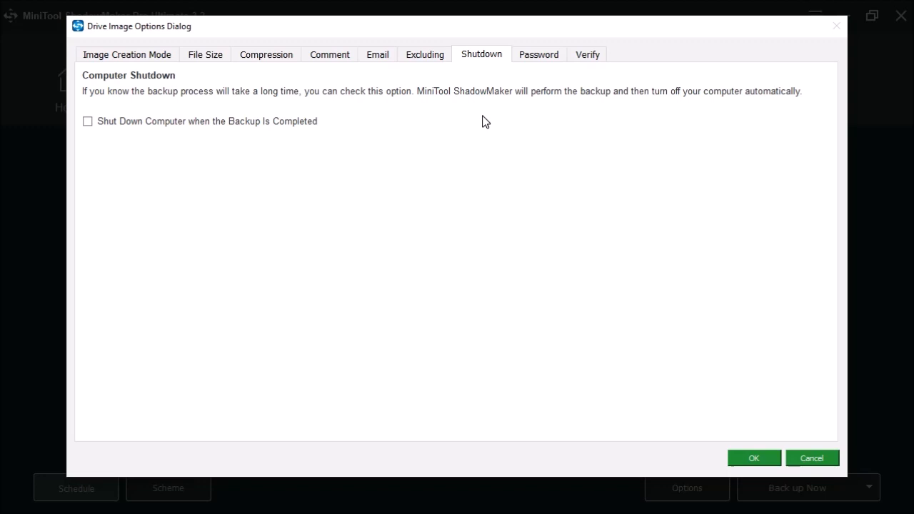
{"action": "left_click", "coordinate": [538, 54]}
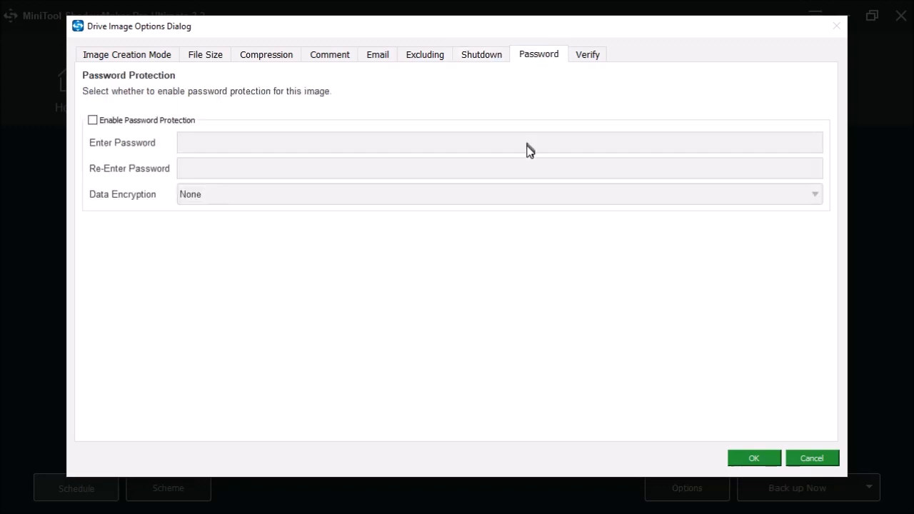
{"action": "mouse_move", "coordinate": [450, 231]}
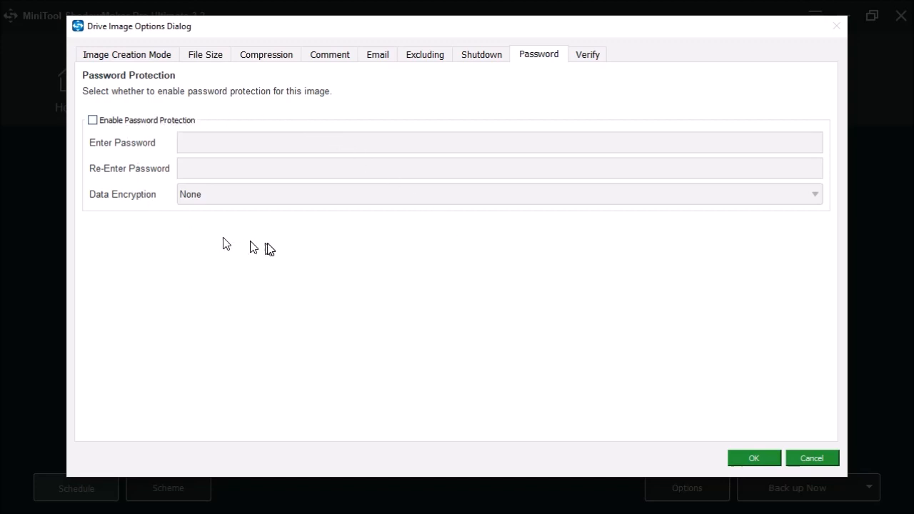
{"action": "mouse_move", "coordinate": [270, 245]}
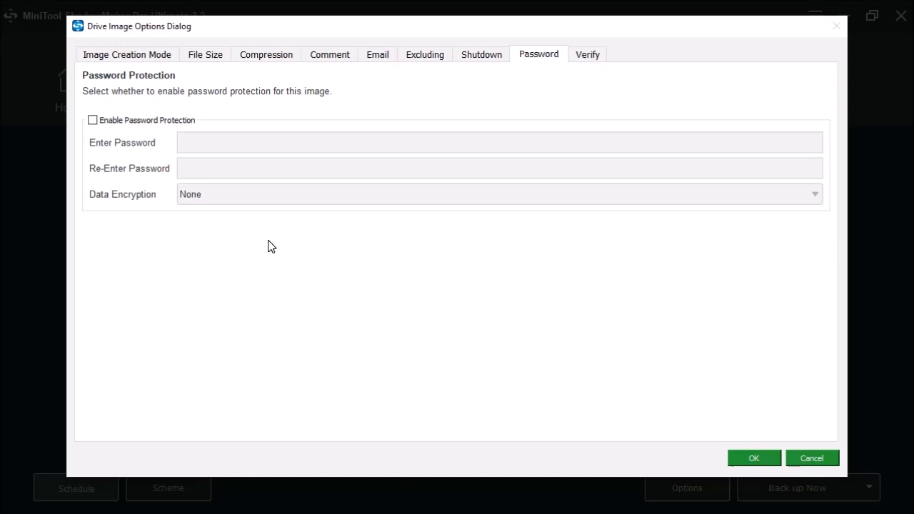
{"action": "mouse_move", "coordinate": [282, 247]}
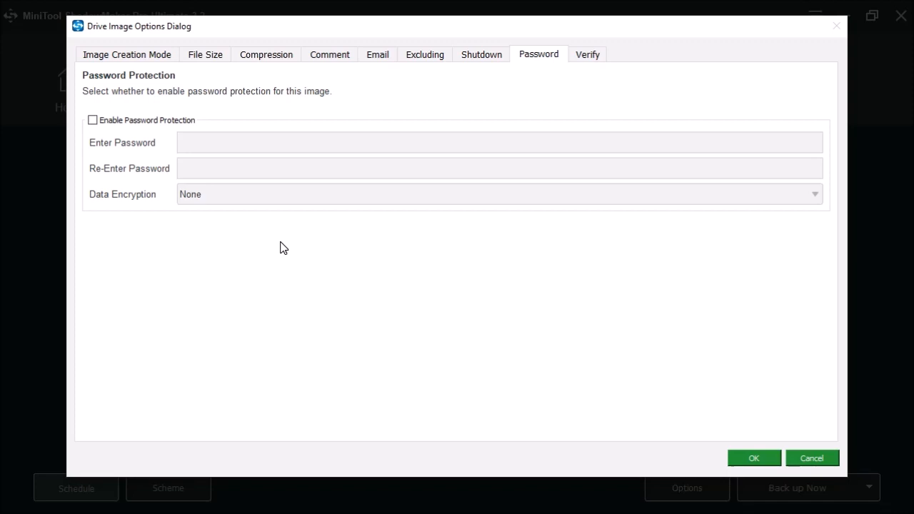
- Show the Verify Backup page, leaving verification after creation unchecked
{"action": "left_click", "coordinate": [586, 54]}
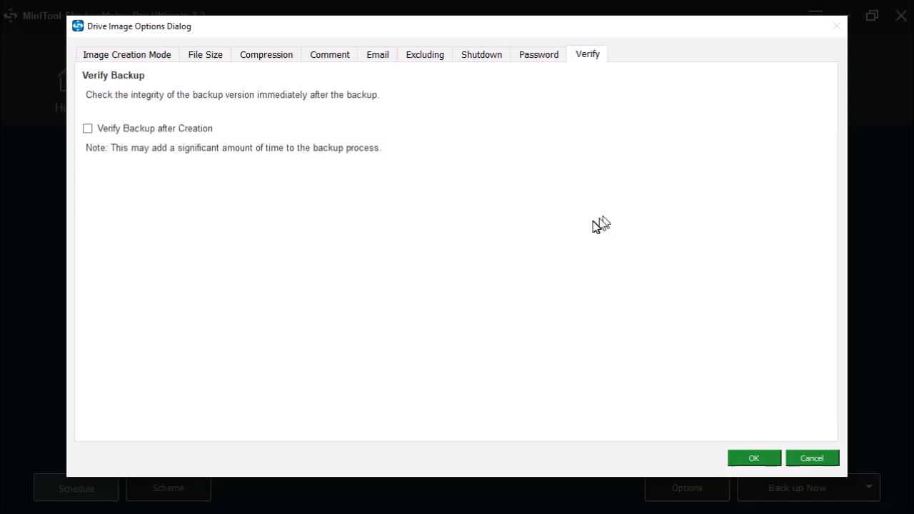
{"action": "mouse_move", "coordinate": [222, 177]}
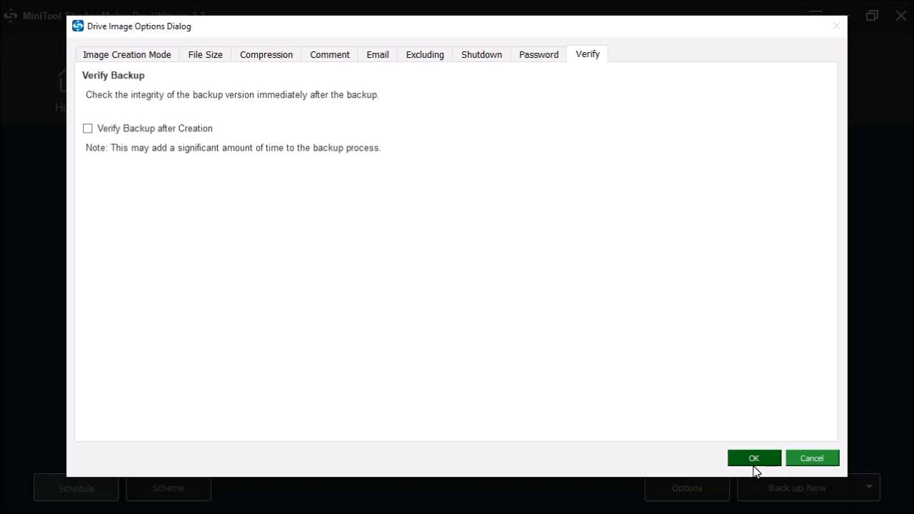
- Confirm the image options and show the Back up Now menu offering Back up Later
{"action": "left_click", "coordinate": [754, 456]}
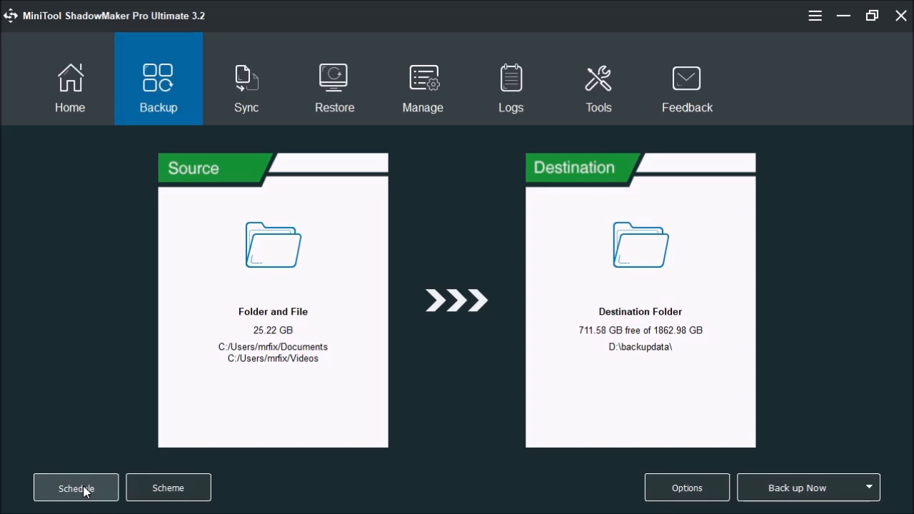
{"action": "mouse_move", "coordinate": [168, 488]}
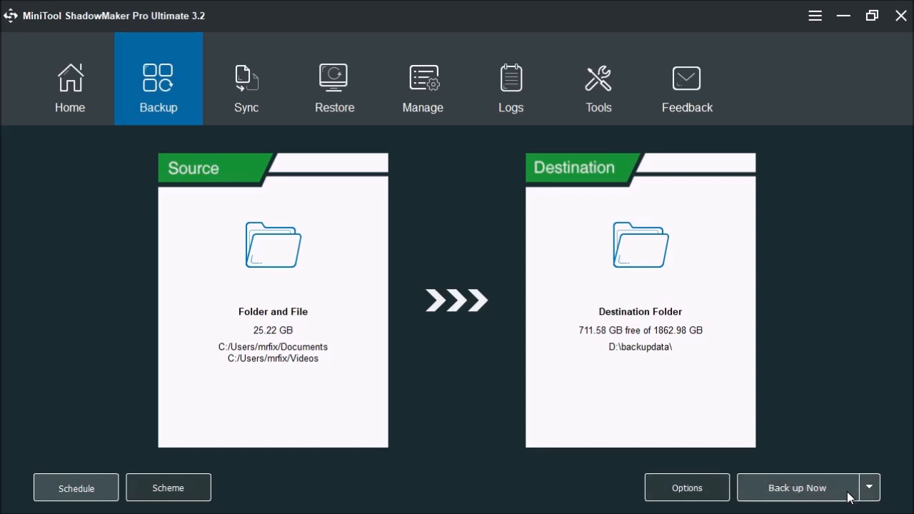
{"action": "left_click", "coordinate": [868, 488]}
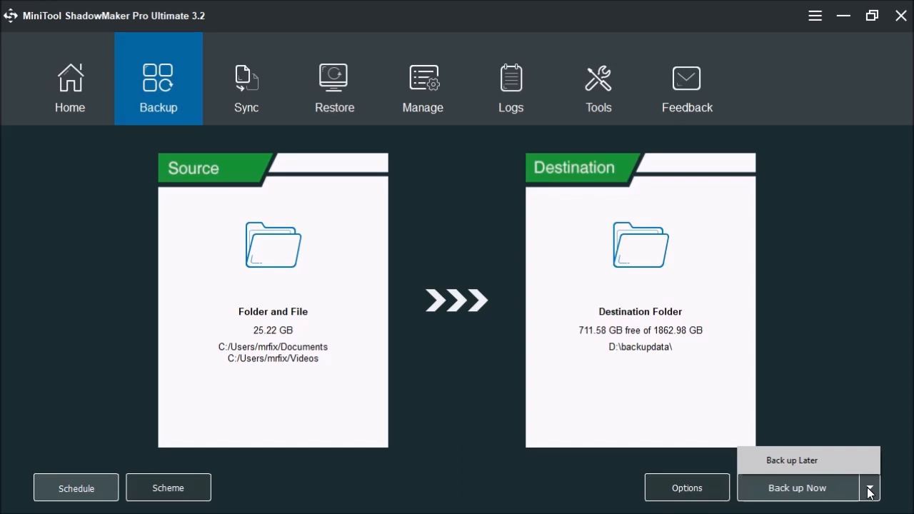
{"action": "mouse_move", "coordinate": [828, 497]}
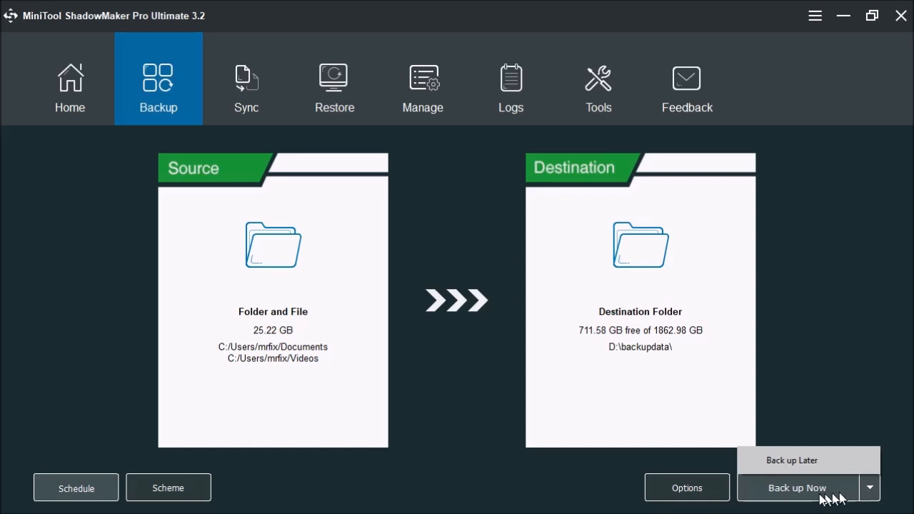
{"action": "mouse_move", "coordinate": [811, 497]}
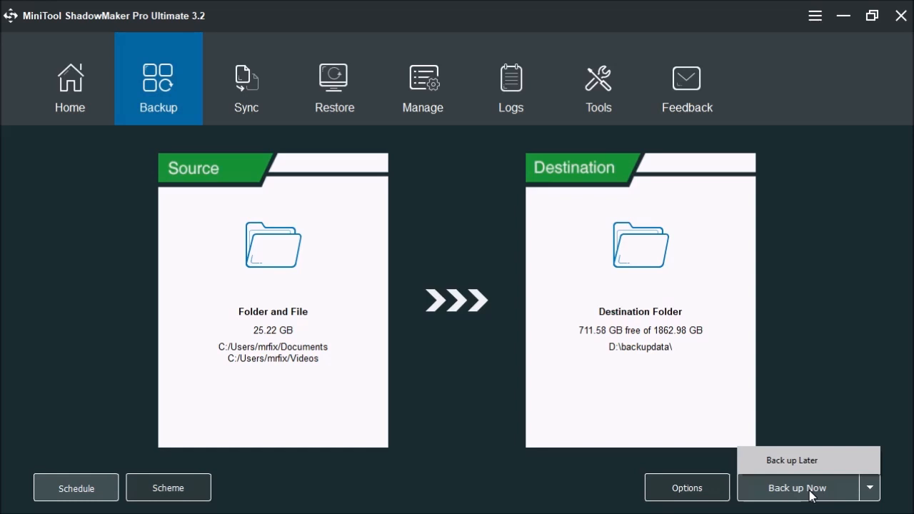
- Run the Documents and Videos files-to-image backup now and confirm it starts
{"action": "left_click", "coordinate": [796, 488]}
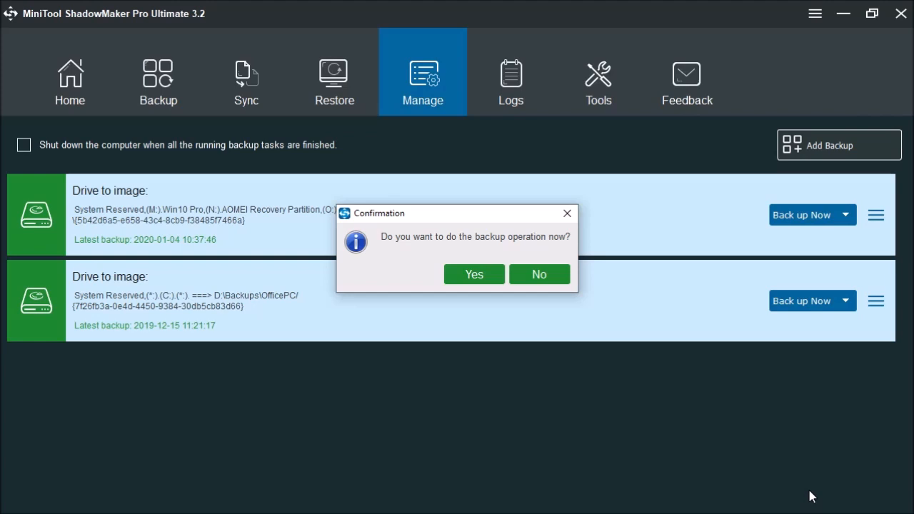
{"action": "mouse_move", "coordinate": [497, 306]}
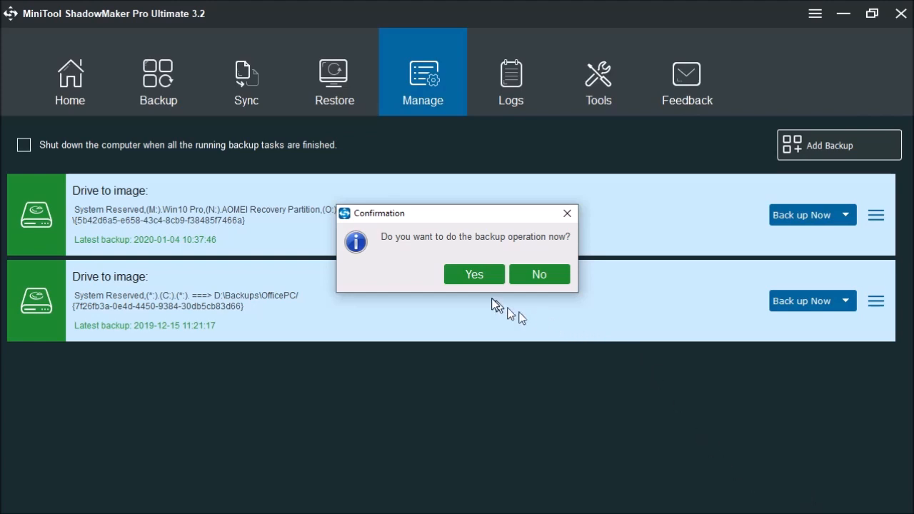
{"action": "left_click", "coordinate": [474, 274]}
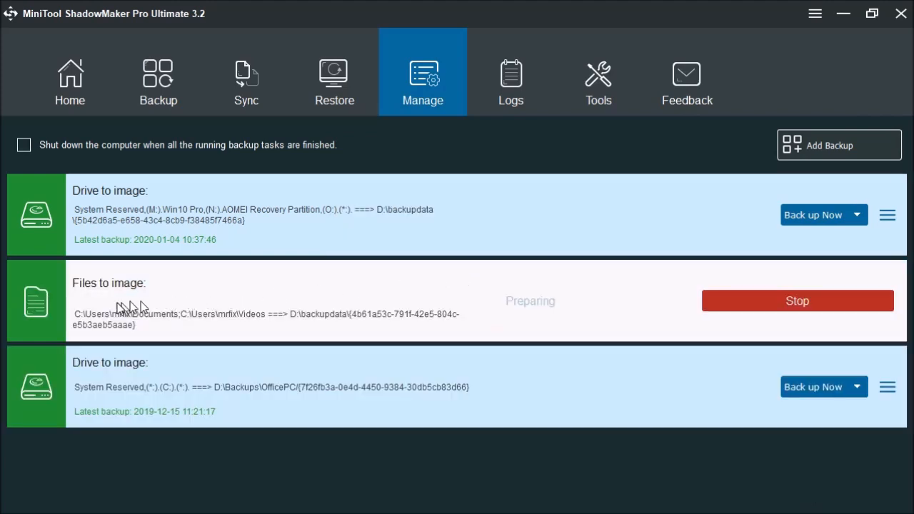
{"action": "mouse_move", "coordinate": [501, 303]}
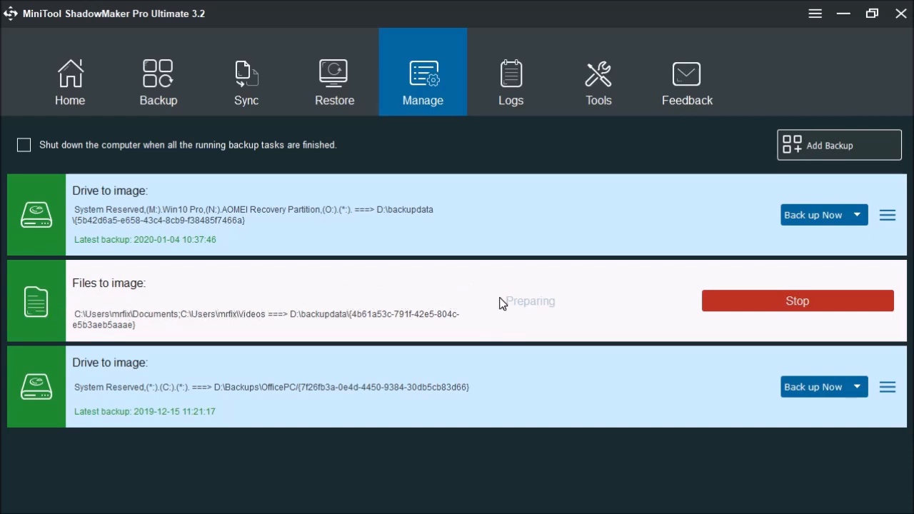
{"action": "mouse_move", "coordinate": [502, 220]}
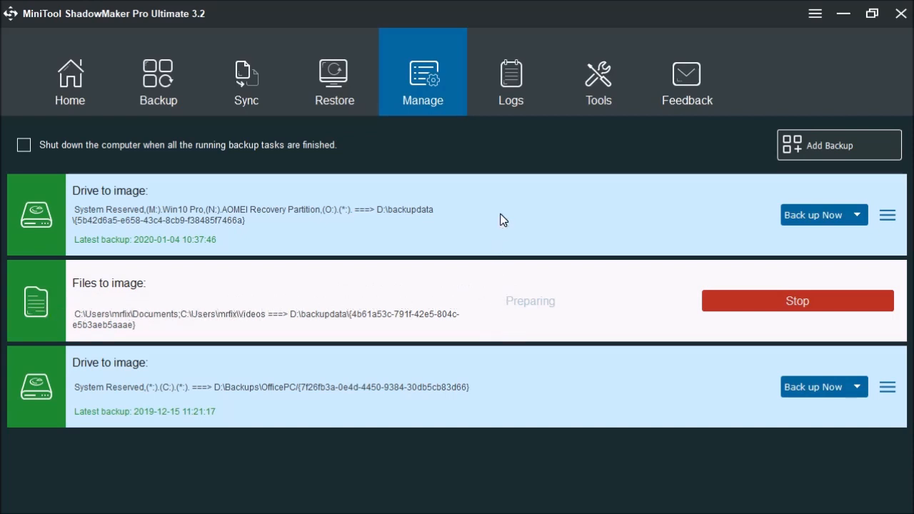
{"action": "mouse_move", "coordinate": [421, 277]}
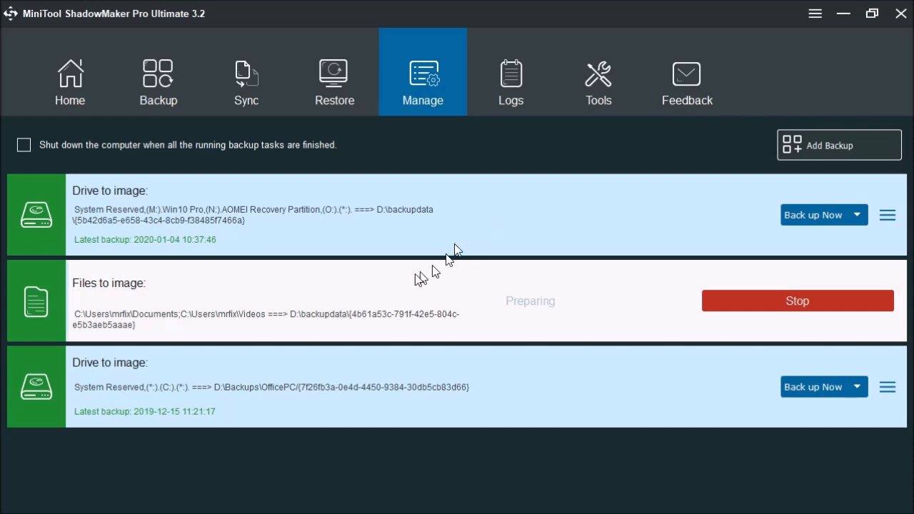
{"action": "mouse_move", "coordinate": [114, 299]}
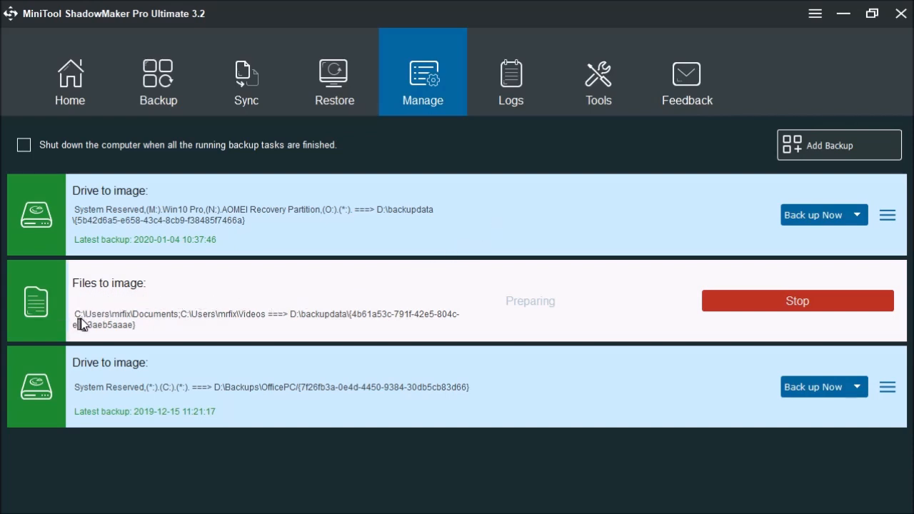
{"action": "mouse_move", "coordinate": [217, 325]}
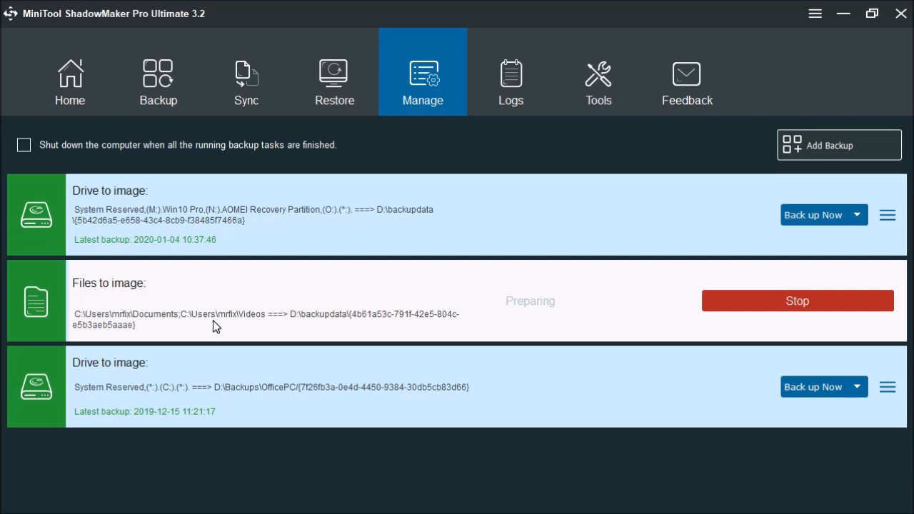
{"action": "mouse_move", "coordinate": [385, 328]}
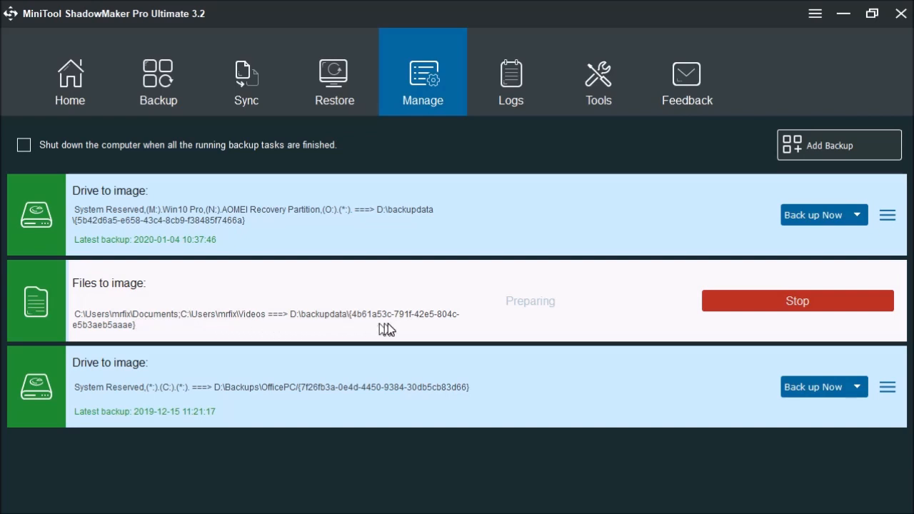
{"action": "mouse_move", "coordinate": [417, 326]}
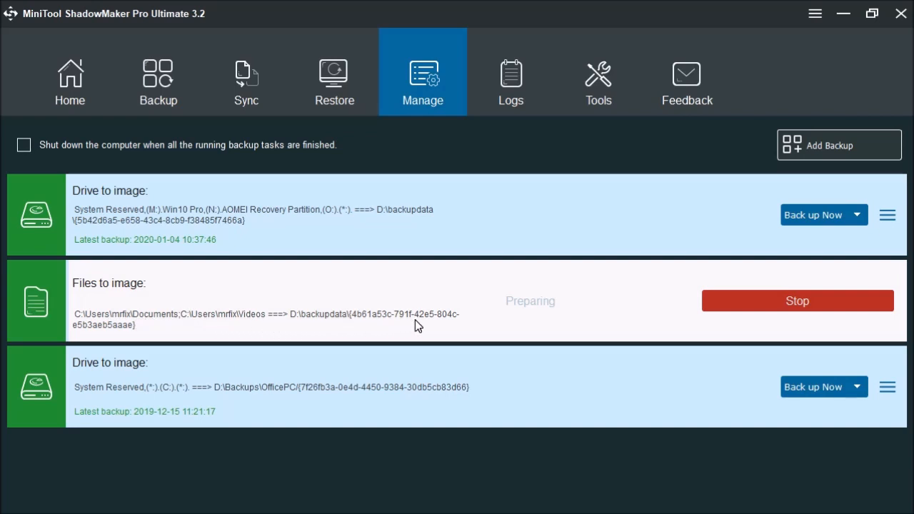
{"action": "mouse_move", "coordinate": [511, 277]}
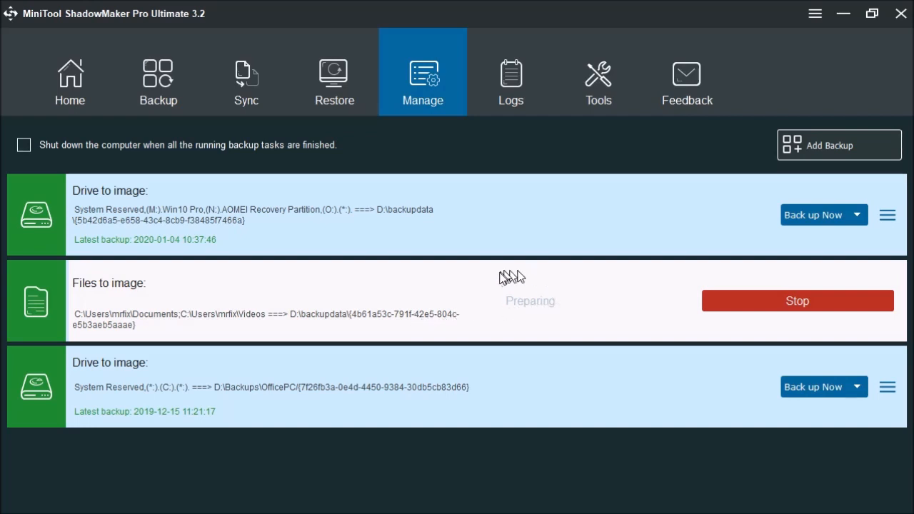
{"action": "mouse_move", "coordinate": [545, 323]}
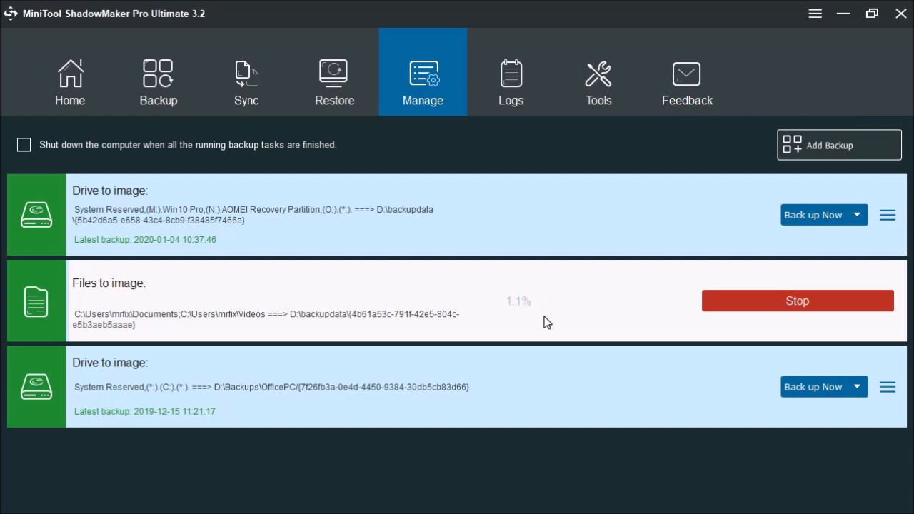
{"action": "mouse_move", "coordinate": [825, 280]}
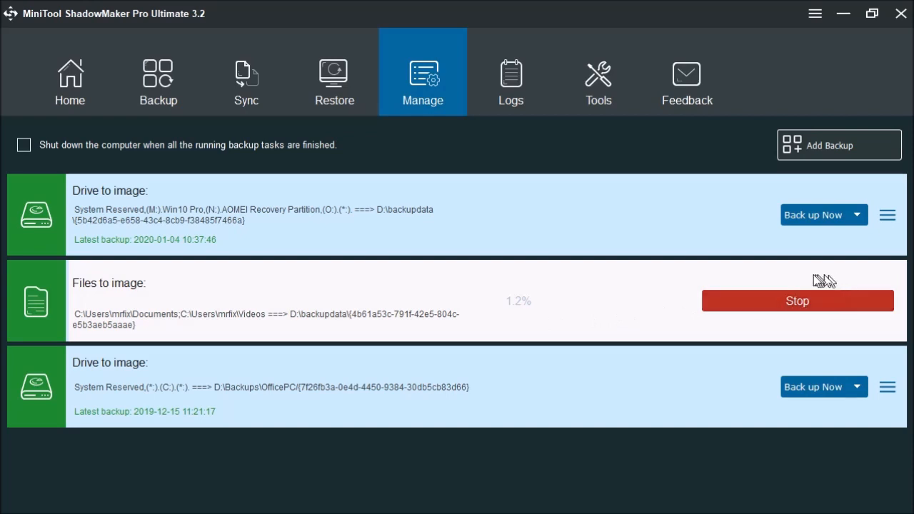
{"action": "mouse_move", "coordinate": [797, 322]}
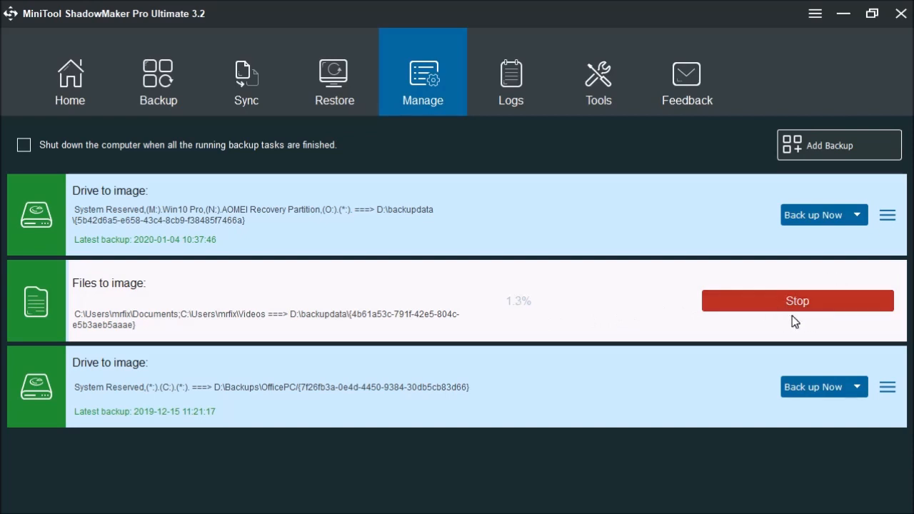
{"action": "mouse_move", "coordinate": [545, 330]}
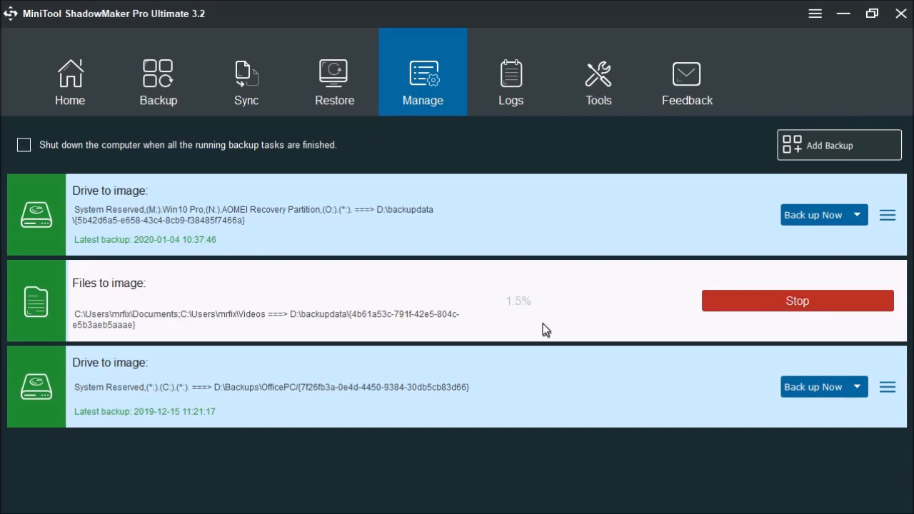
{"action": "mouse_move", "coordinate": [559, 327]}
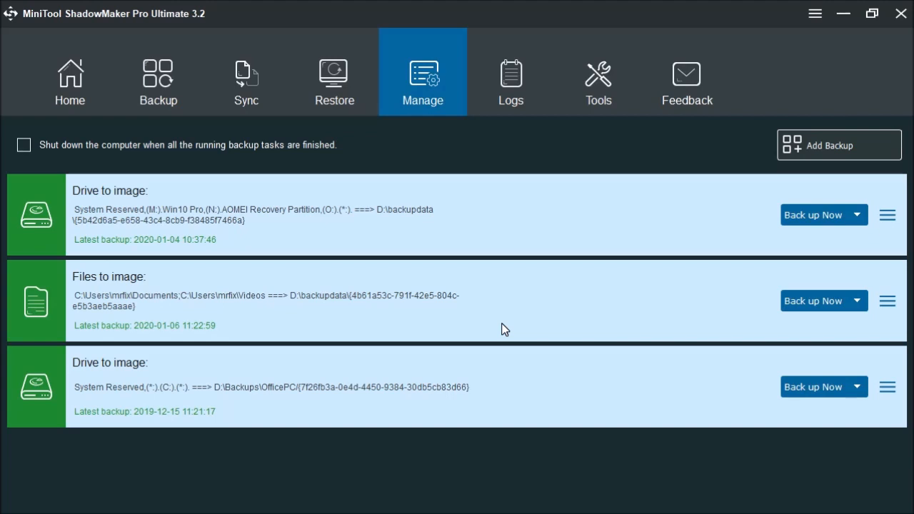
{"action": "mouse_move", "coordinate": [79, 294]}
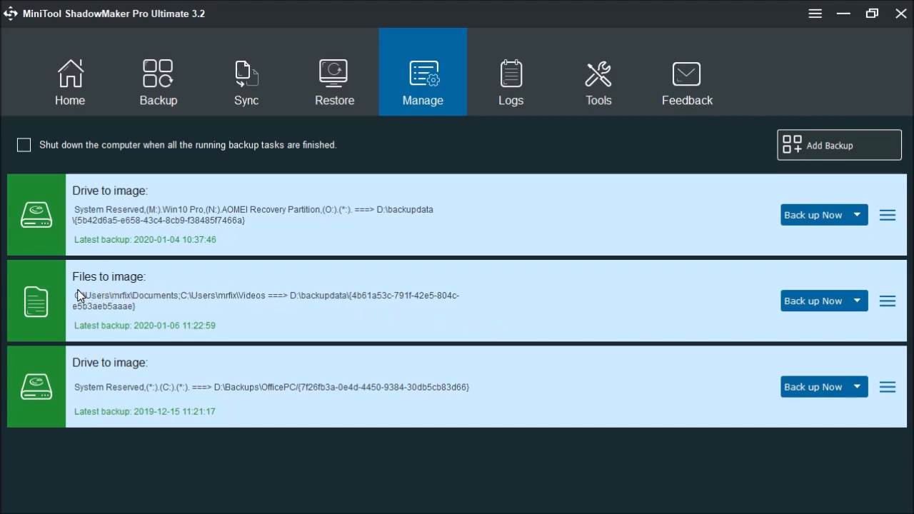
{"action": "mouse_move", "coordinate": [82, 302]}
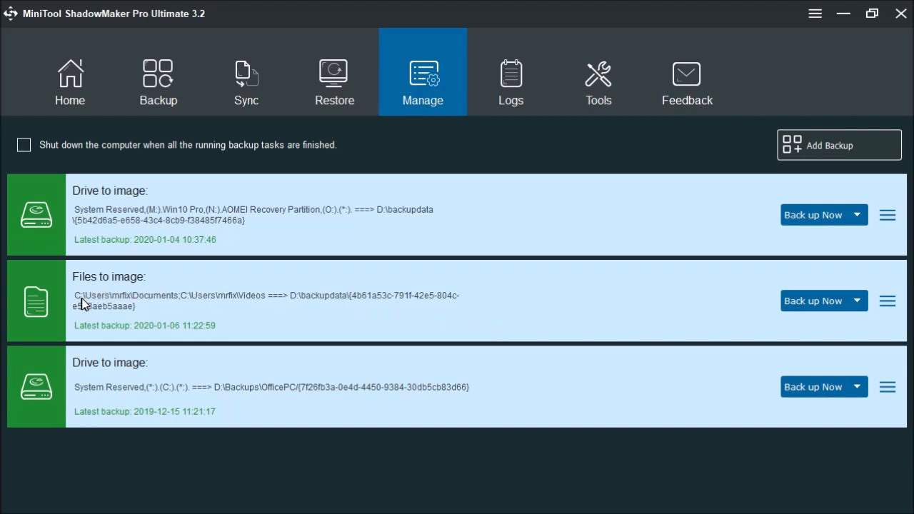
{"action": "mouse_move", "coordinate": [255, 300]}
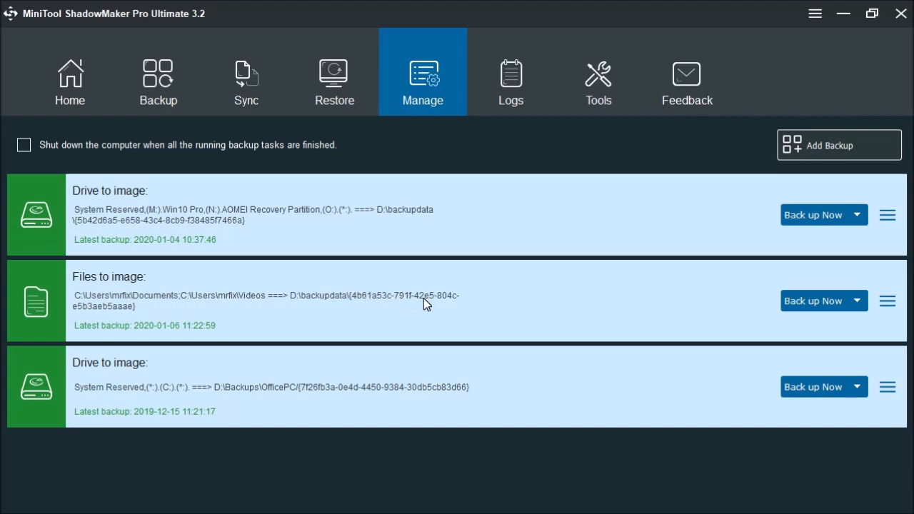
{"action": "mouse_move", "coordinate": [254, 331]}
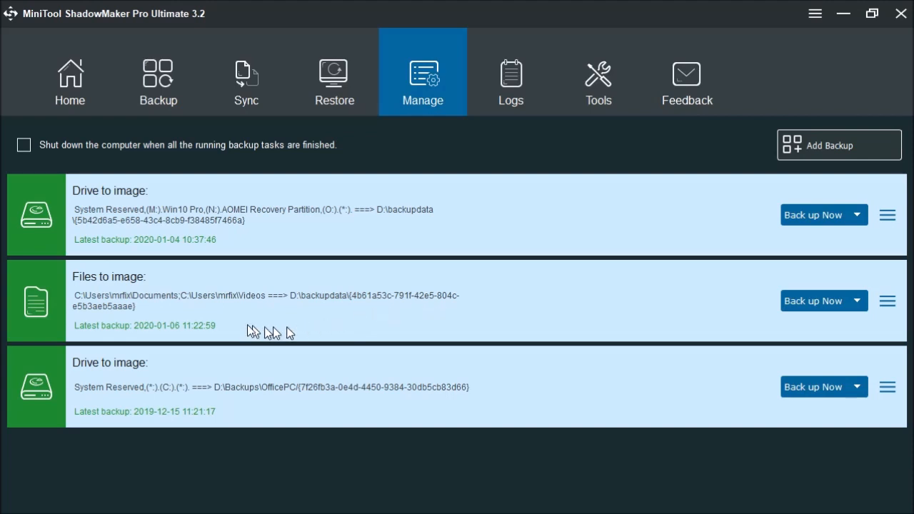
{"action": "mouse_move", "coordinate": [203, 326]}
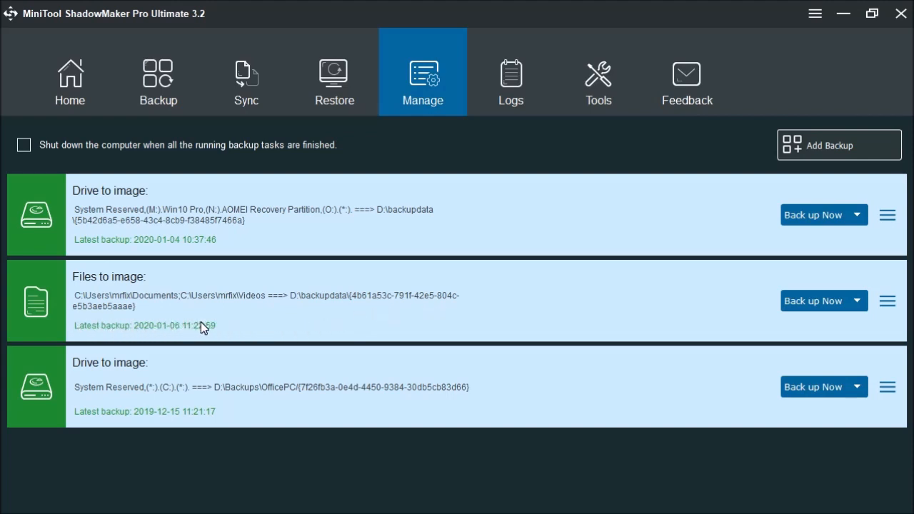
{"action": "mouse_move", "coordinate": [300, 323]}
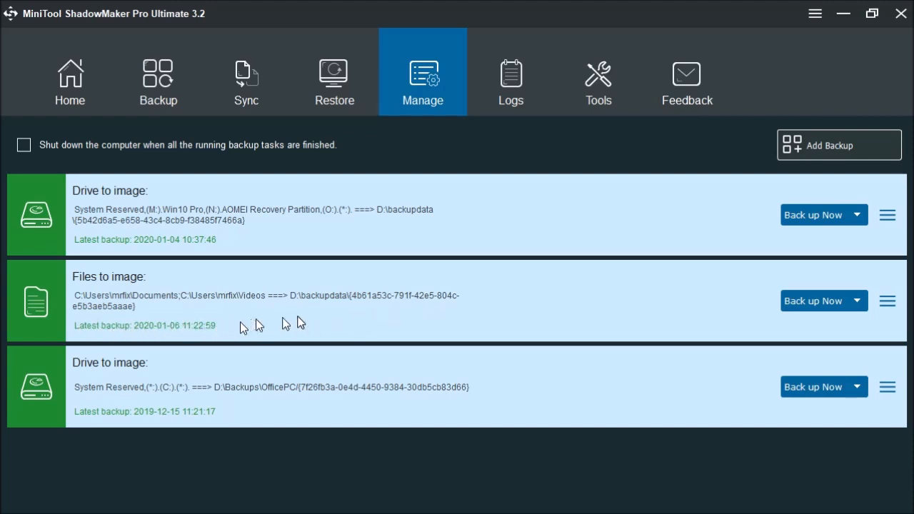
{"action": "mouse_move", "coordinate": [848, 313]}
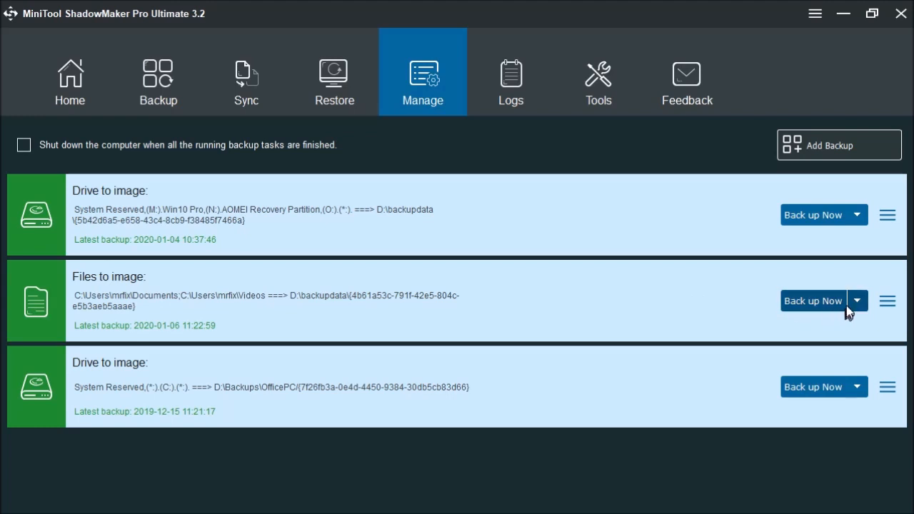
- Show the Full, Incremental and Differential choices for the finished Files to image task
{"action": "left_click", "coordinate": [857, 299]}
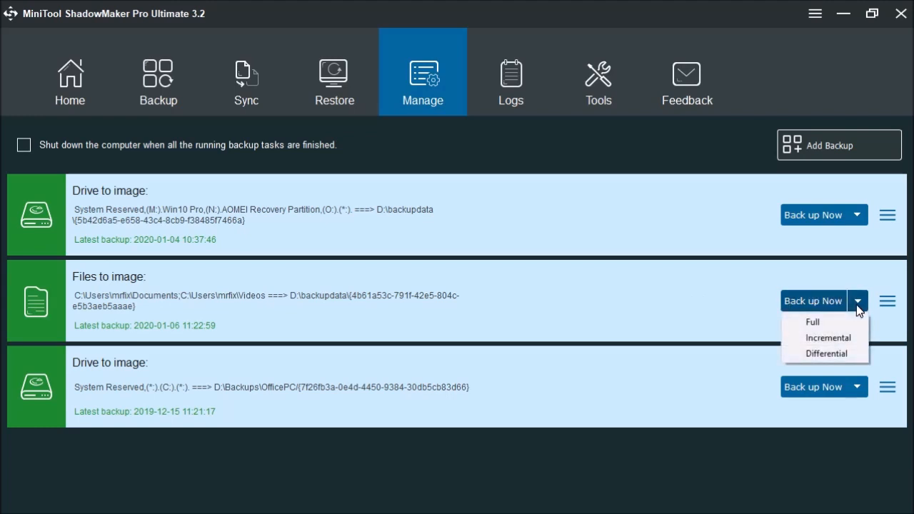
{"action": "mouse_move", "coordinate": [812, 321]}
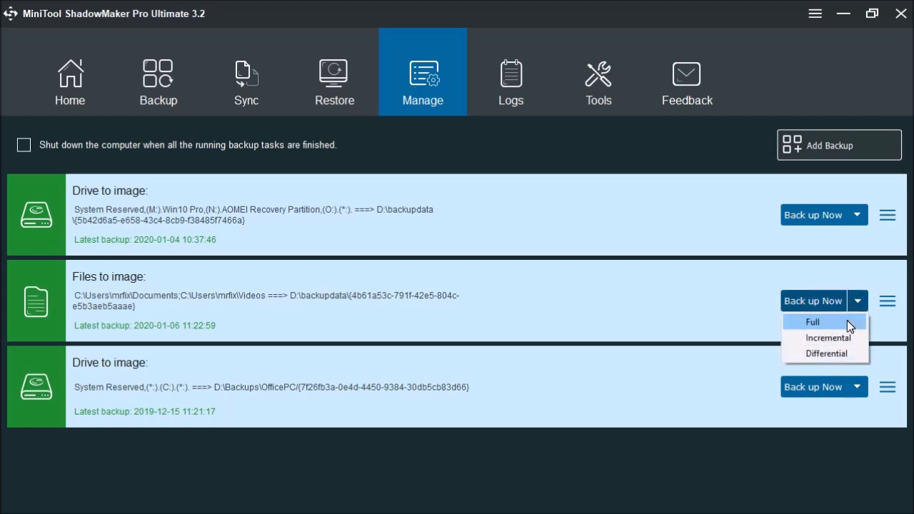
{"action": "mouse_move", "coordinate": [828, 337]}
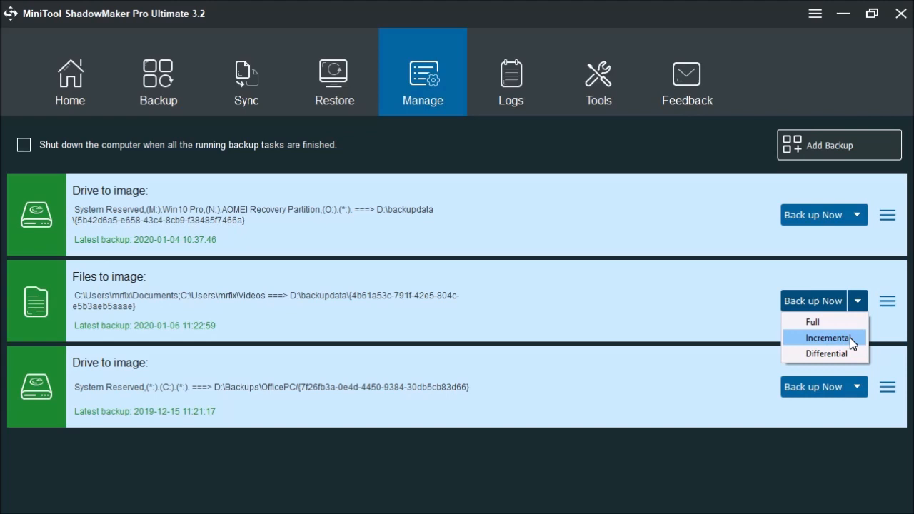
{"action": "left_click", "coordinate": [888, 300]}
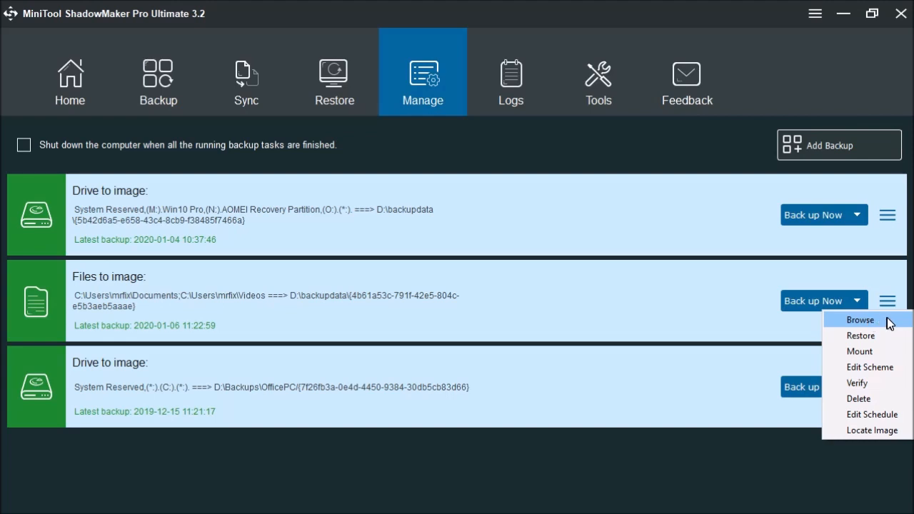
{"action": "mouse_move", "coordinate": [859, 336]}
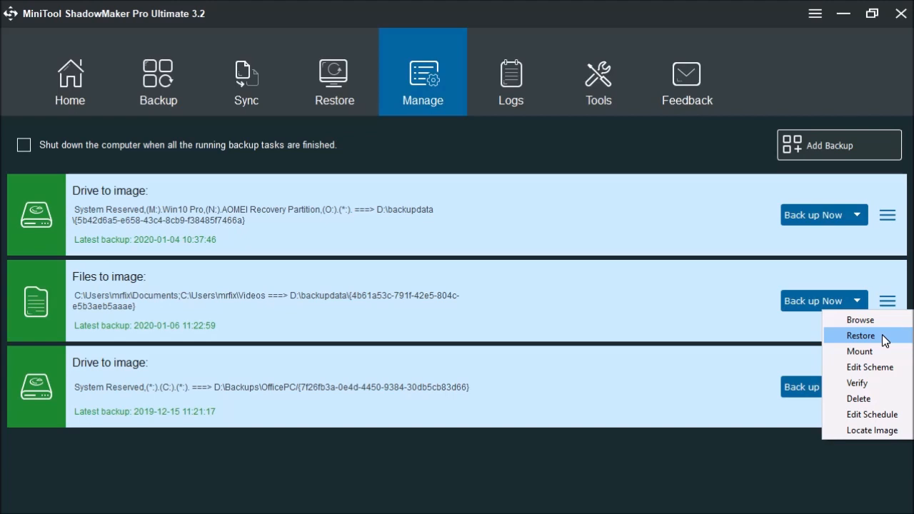
{"action": "mouse_move", "coordinate": [860, 351]}
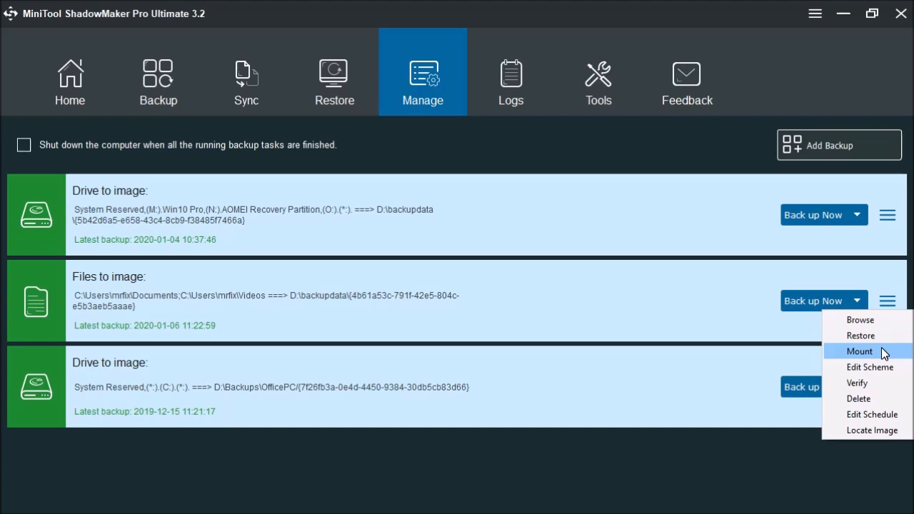
{"action": "mouse_move", "coordinate": [870, 367]}
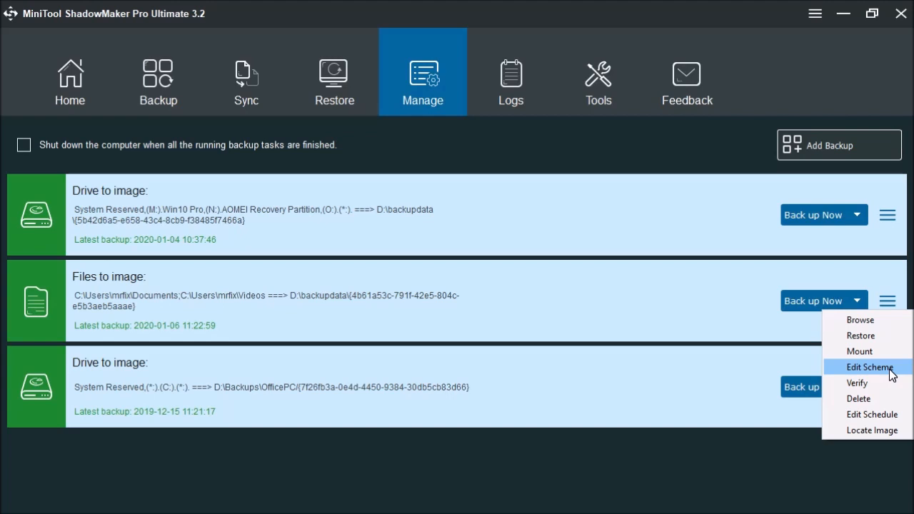
{"action": "mouse_move", "coordinate": [857, 383]}
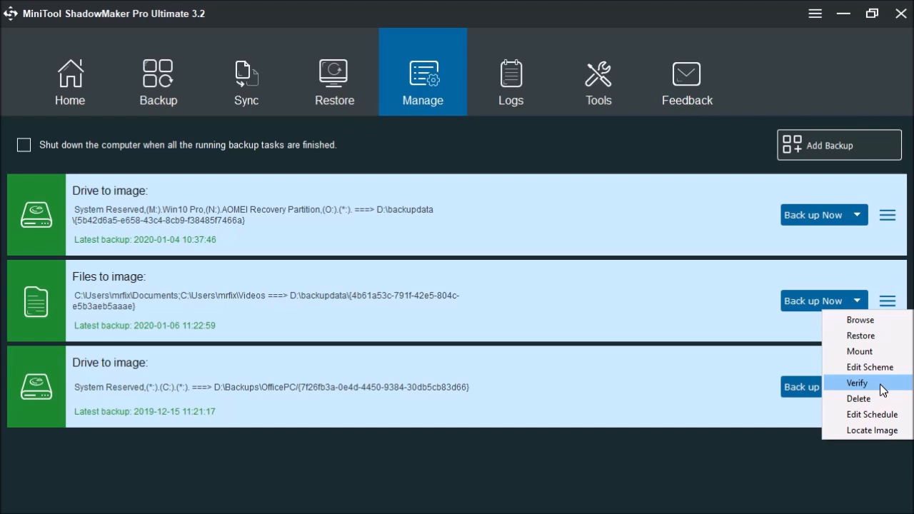
{"action": "mouse_move", "coordinate": [859, 398]}
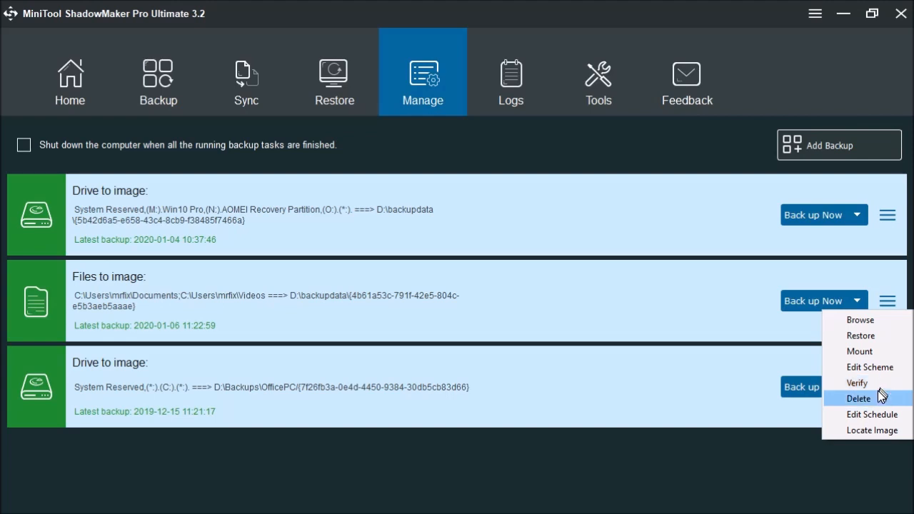
{"action": "mouse_move", "coordinate": [880, 394]}
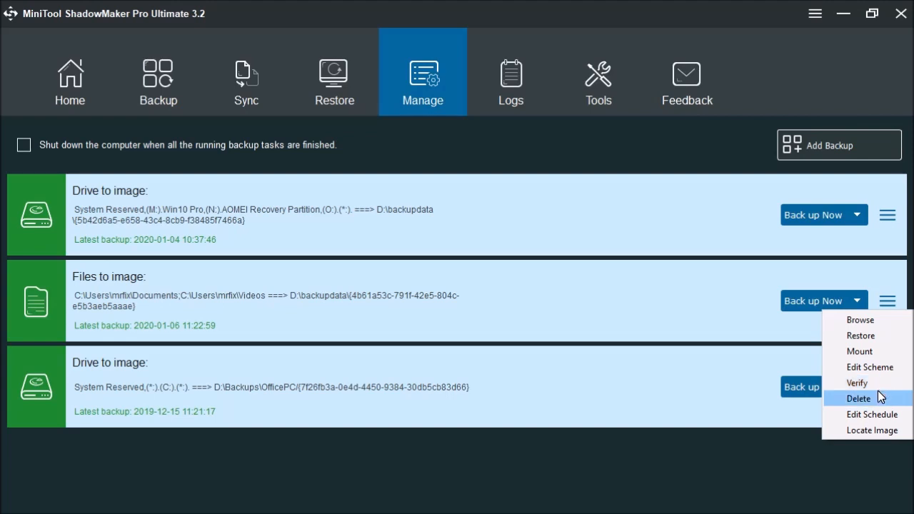
{"action": "mouse_move", "coordinate": [871, 414]}
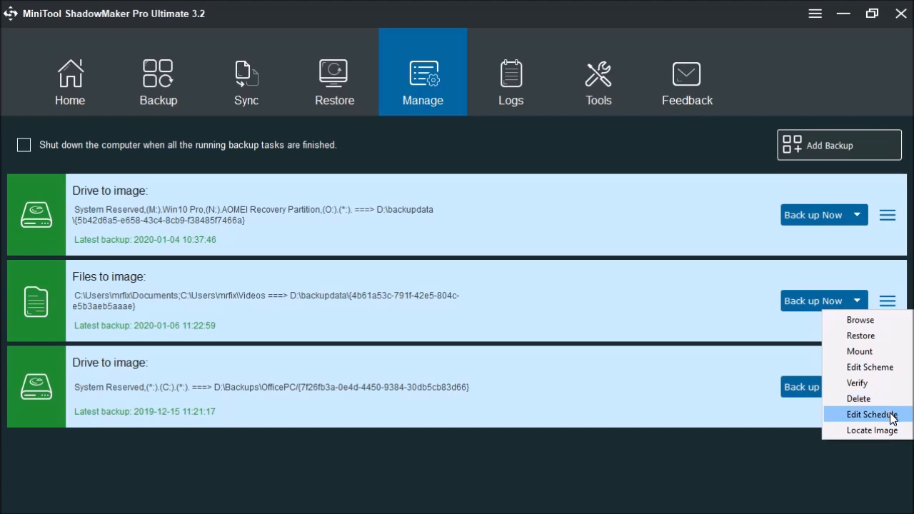
{"action": "mouse_move", "coordinate": [871, 429]}
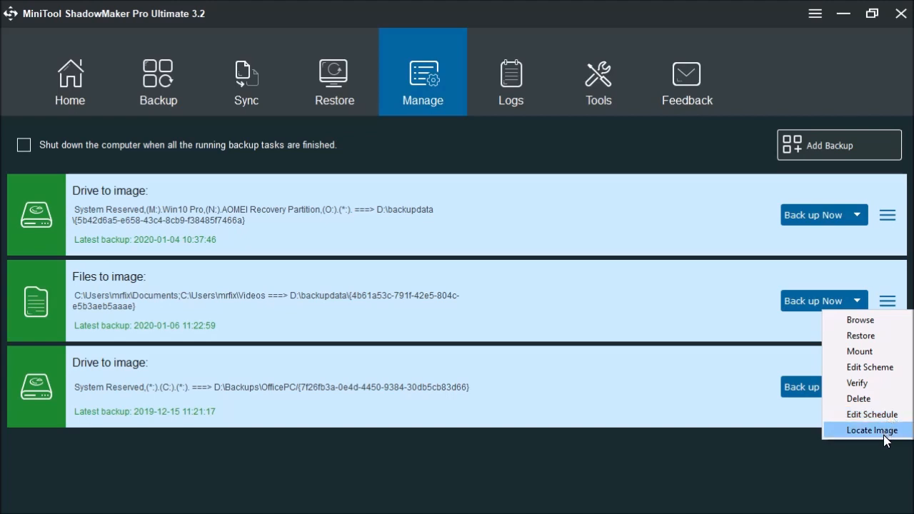
{"action": "left_click", "coordinate": [728, 318]}
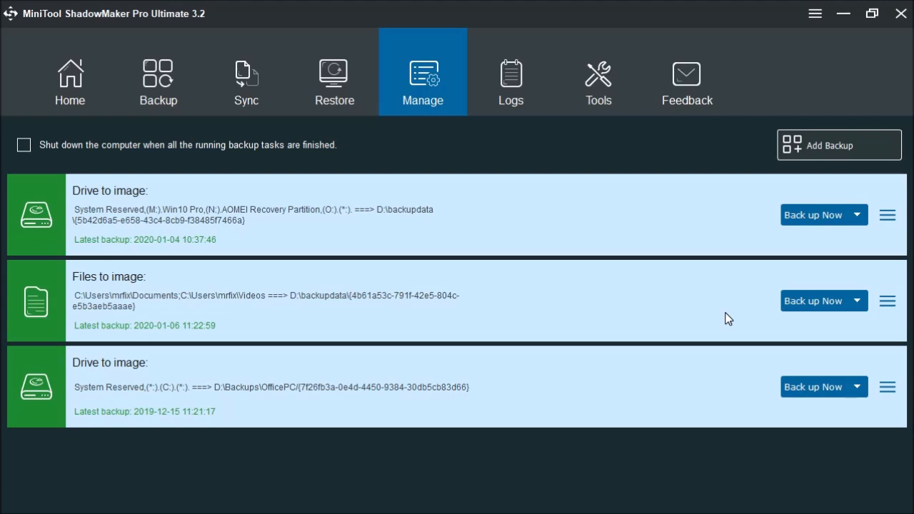